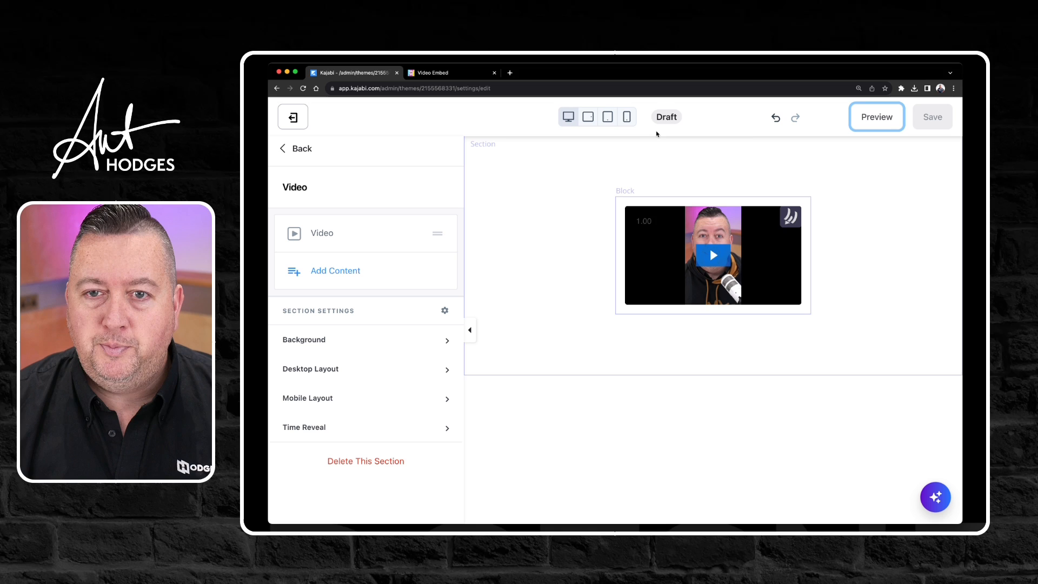
- Open the Wistia video block's settings and start its preview video playing
{"action": "left_click", "coordinate": [323, 234]}
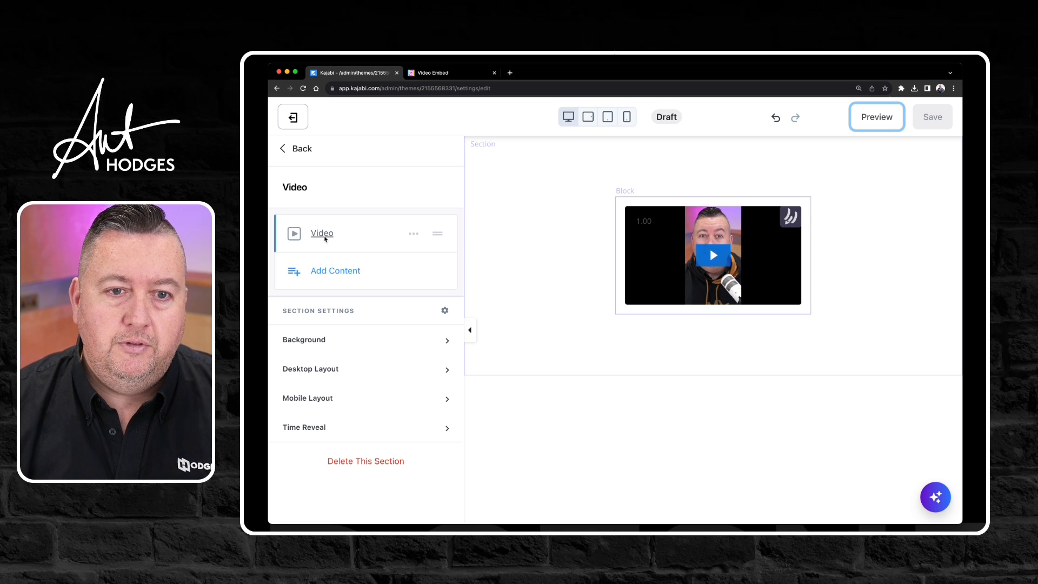
{"action": "left_click", "coordinate": [322, 233]}
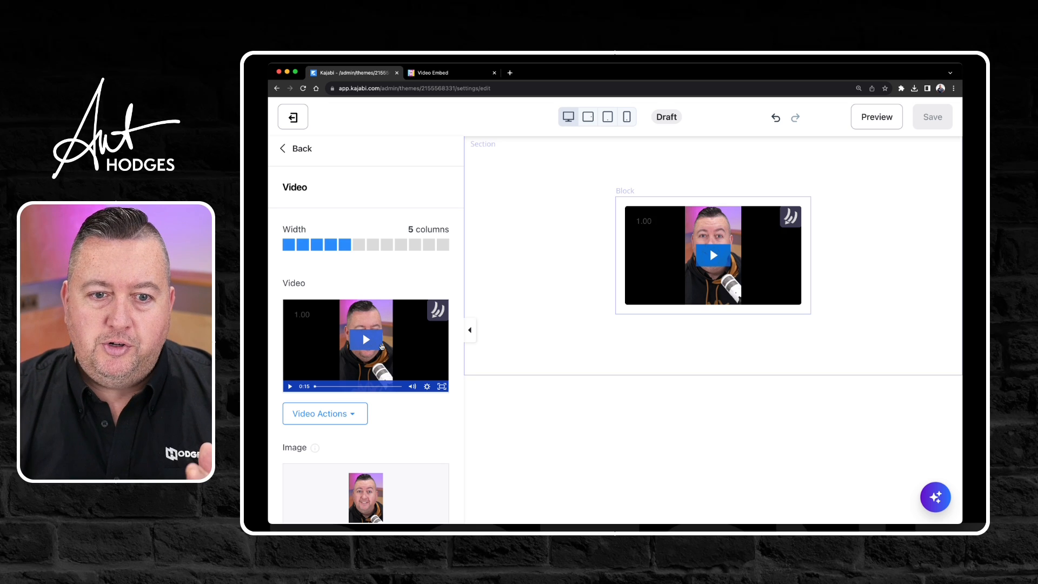
{"action": "left_click", "coordinate": [366, 339]}
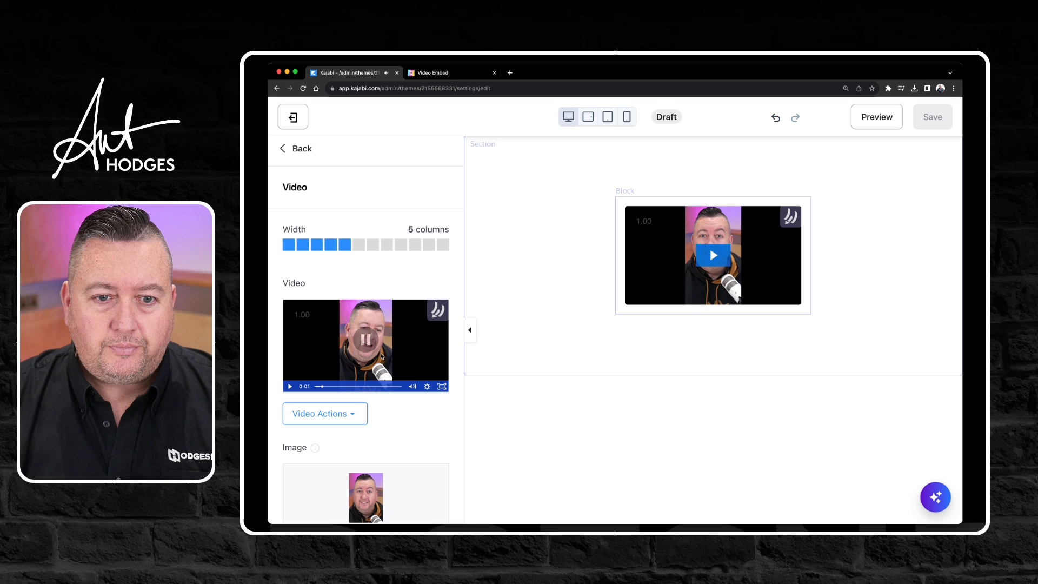
{"action": "left_click", "coordinate": [433, 73]}
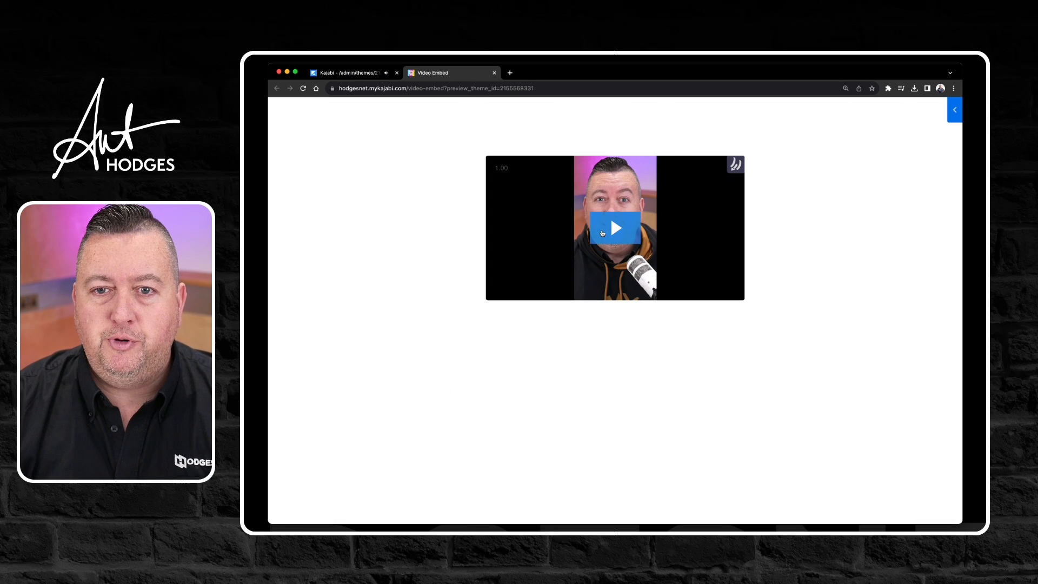
{"action": "left_click", "coordinate": [614, 228]}
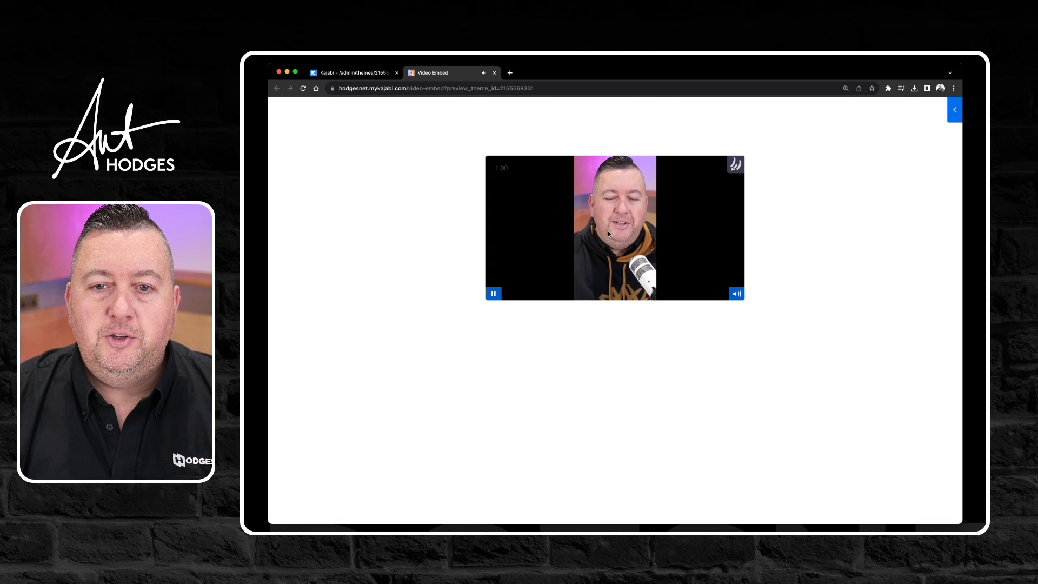
{"action": "left_click", "coordinate": [493, 293]}
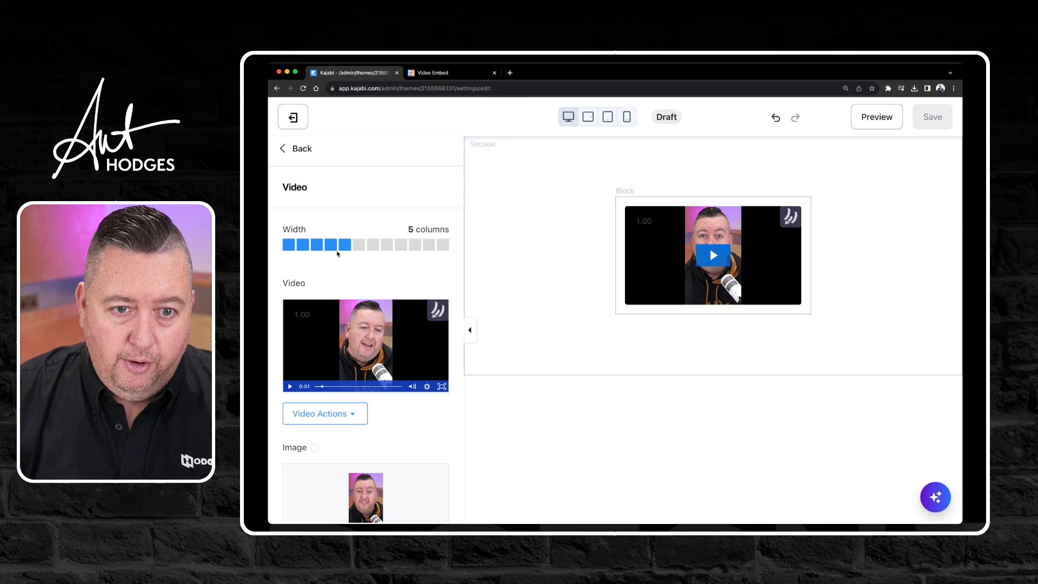
{"action": "left_click", "coordinate": [358, 245]}
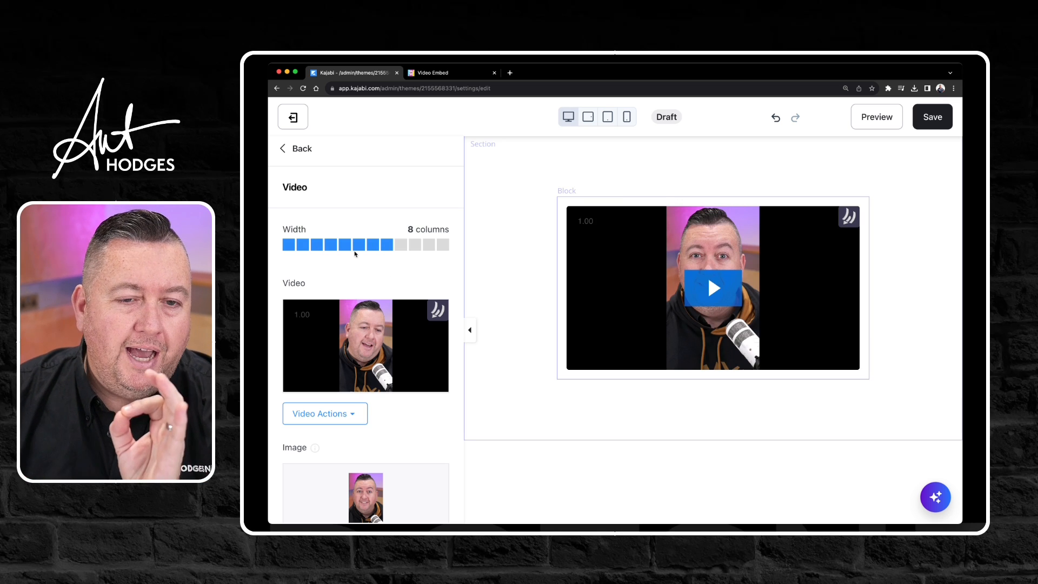
{"action": "left_click", "coordinate": [344, 245]}
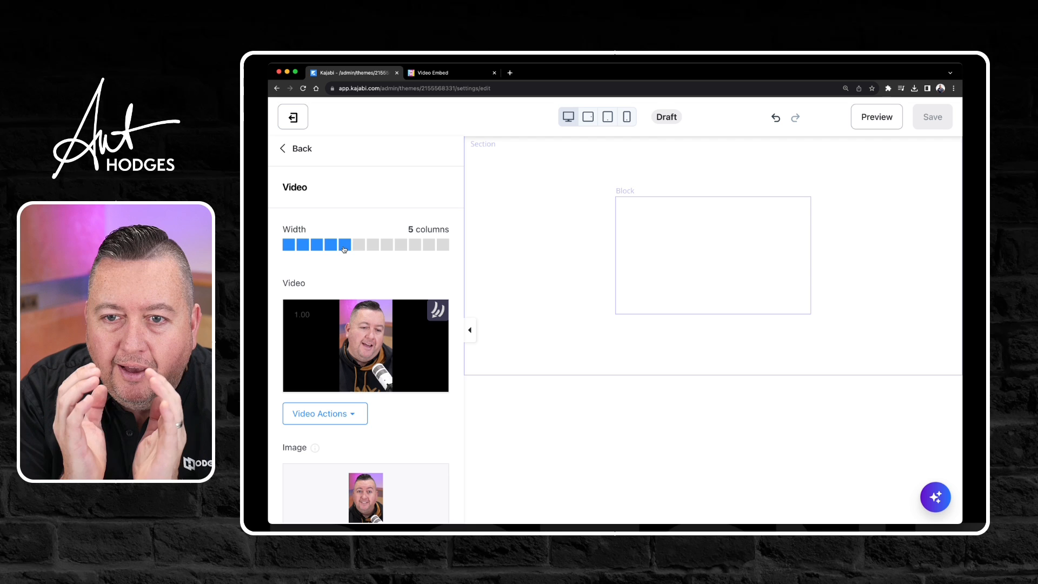
{"action": "scroll", "scroll_direction": "down", "scroll_amount": 3}
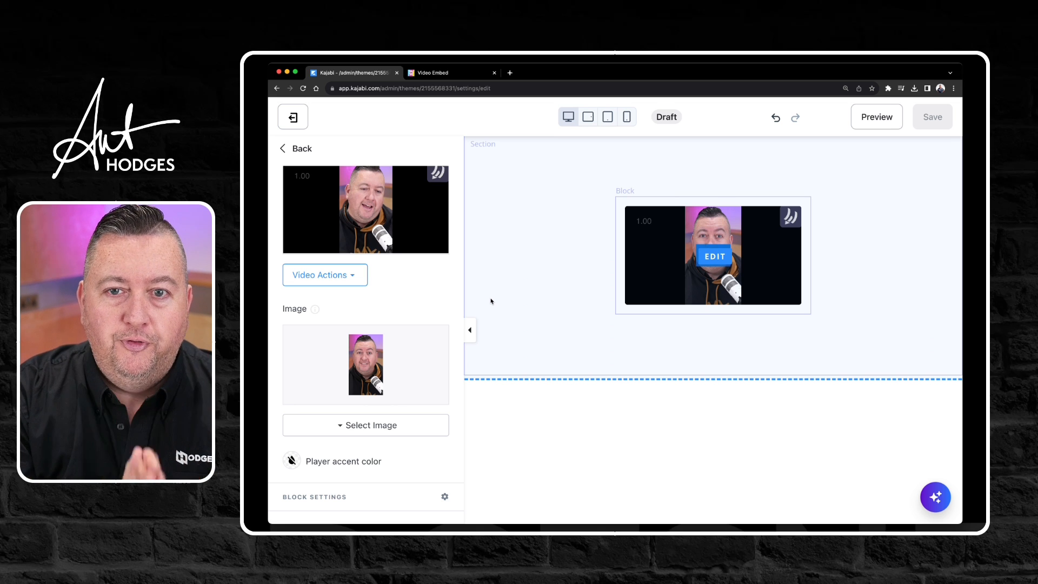
{"action": "mouse_move", "coordinate": [356, 117]}
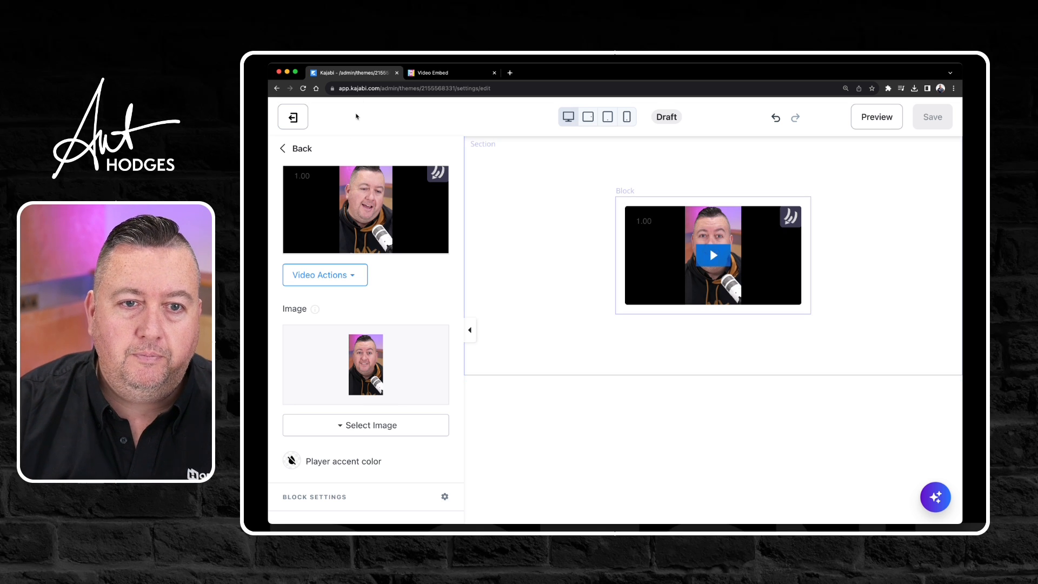
- Go back to the page's section list and browse the catalogue of section types
{"action": "left_click", "coordinate": [295, 148]}
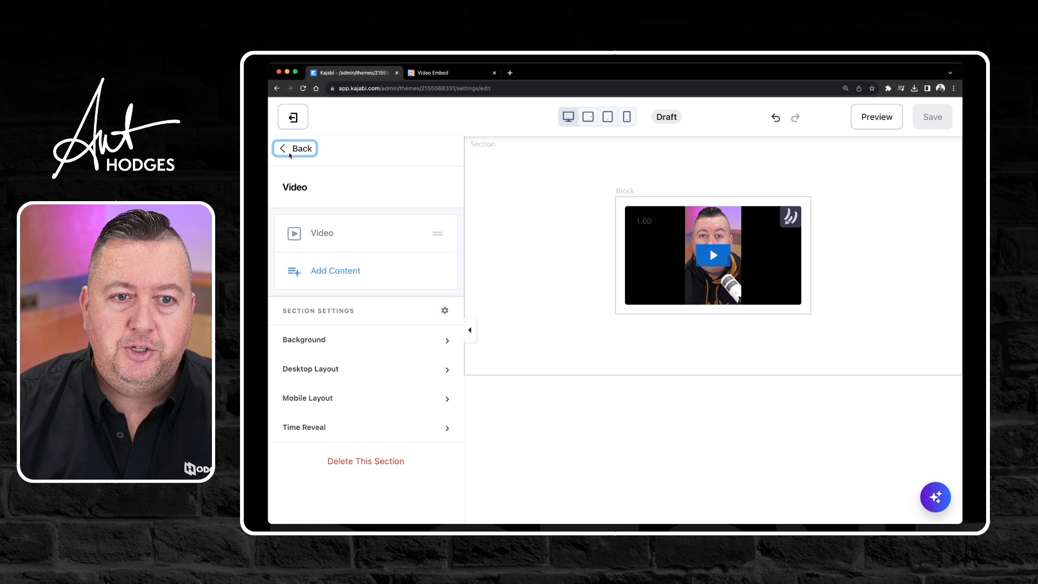
{"action": "left_click", "coordinate": [302, 149]}
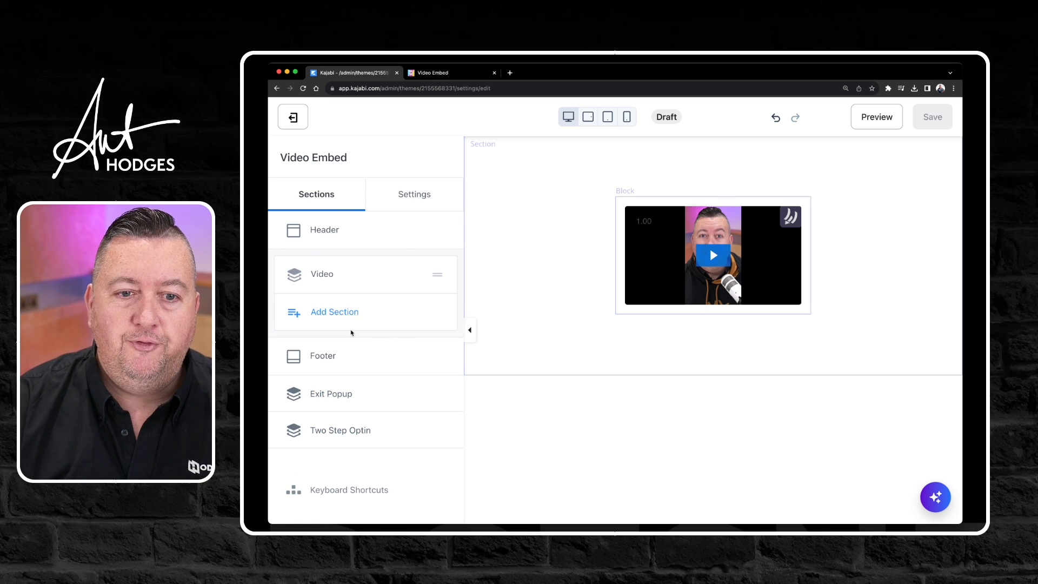
{"action": "left_click", "coordinate": [334, 311]}
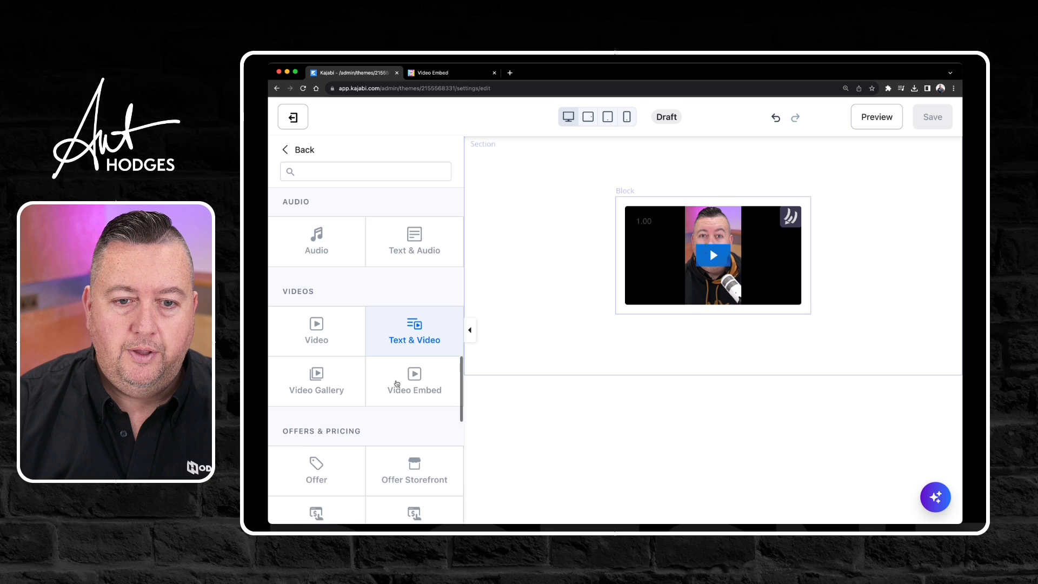
{"action": "scroll", "scroll_direction": "down", "scroll_amount": 3}
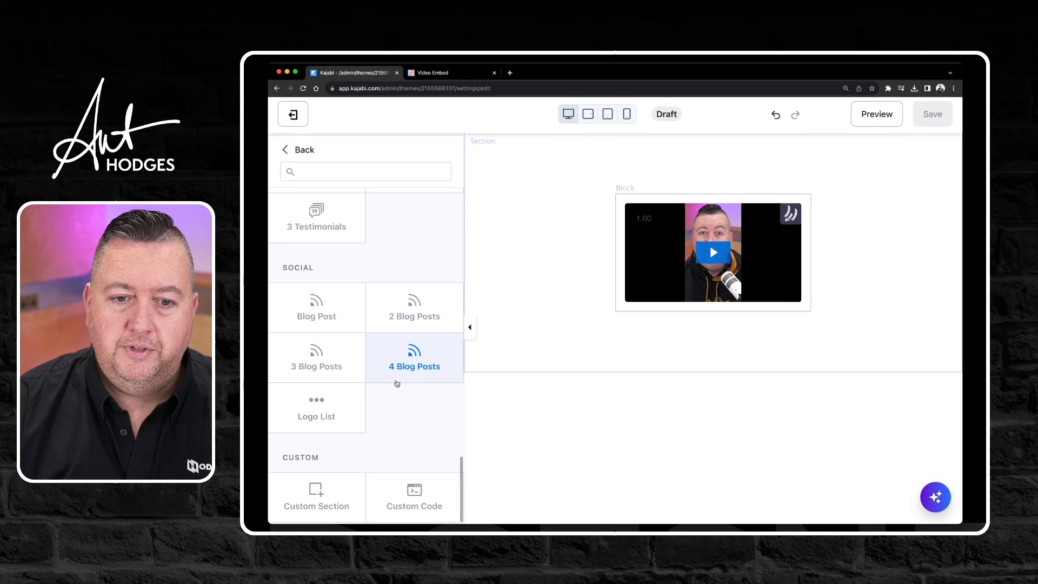
{"action": "scroll", "scroll_direction": "up", "scroll_amount": 3}
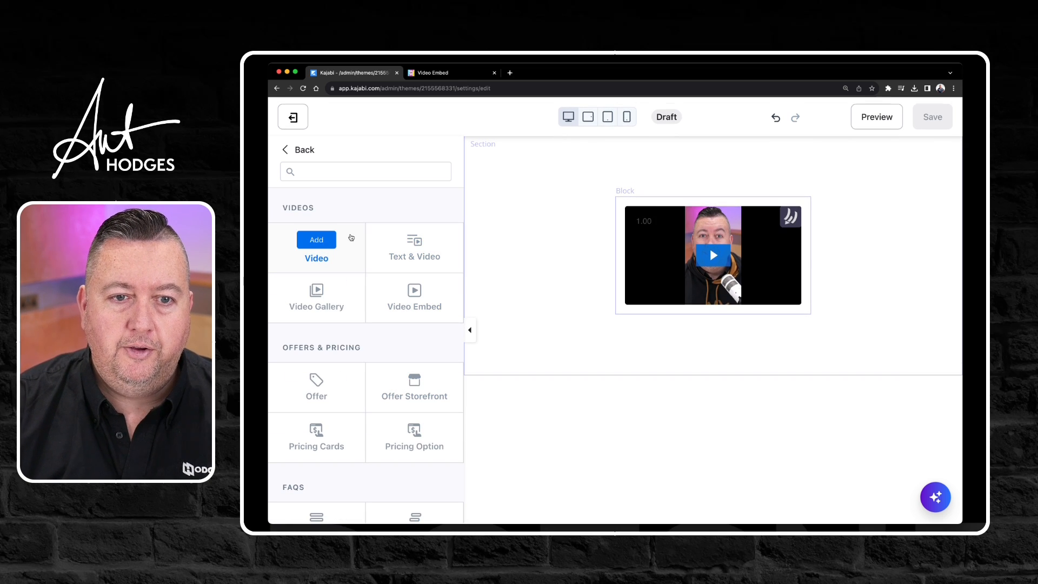
- Add a trial Video section, inspect its block settings, then discard it
{"action": "left_click", "coordinate": [316, 240]}
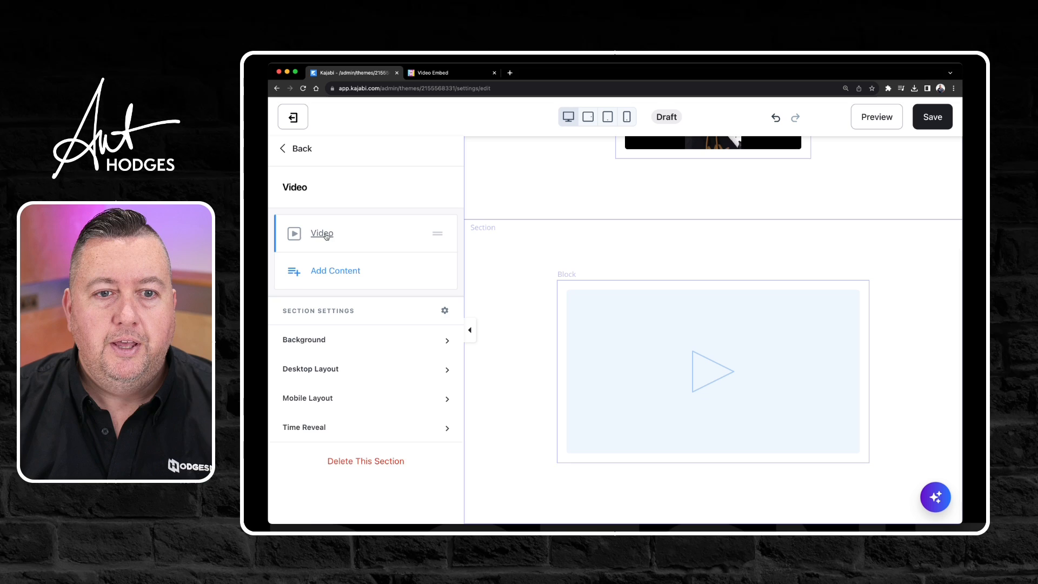
{"action": "left_click", "coordinate": [322, 234]}
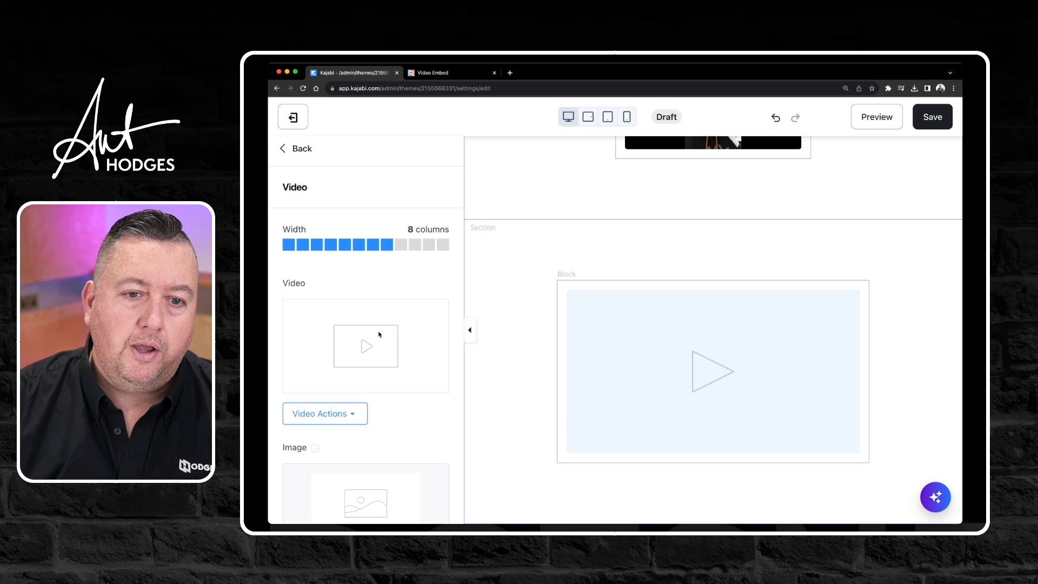
{"action": "left_click", "coordinate": [296, 148]}
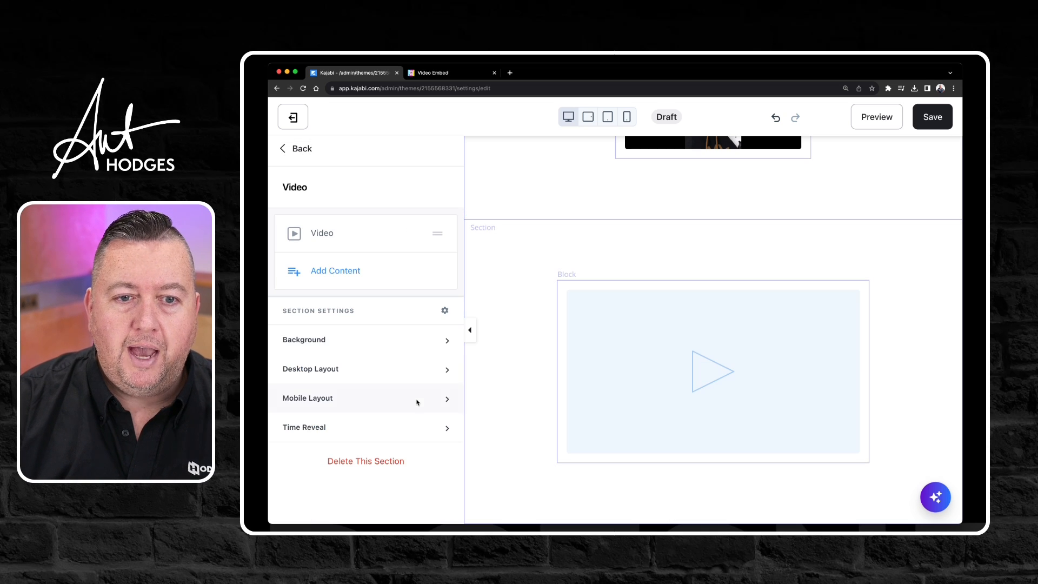
{"action": "left_click", "coordinate": [297, 148]}
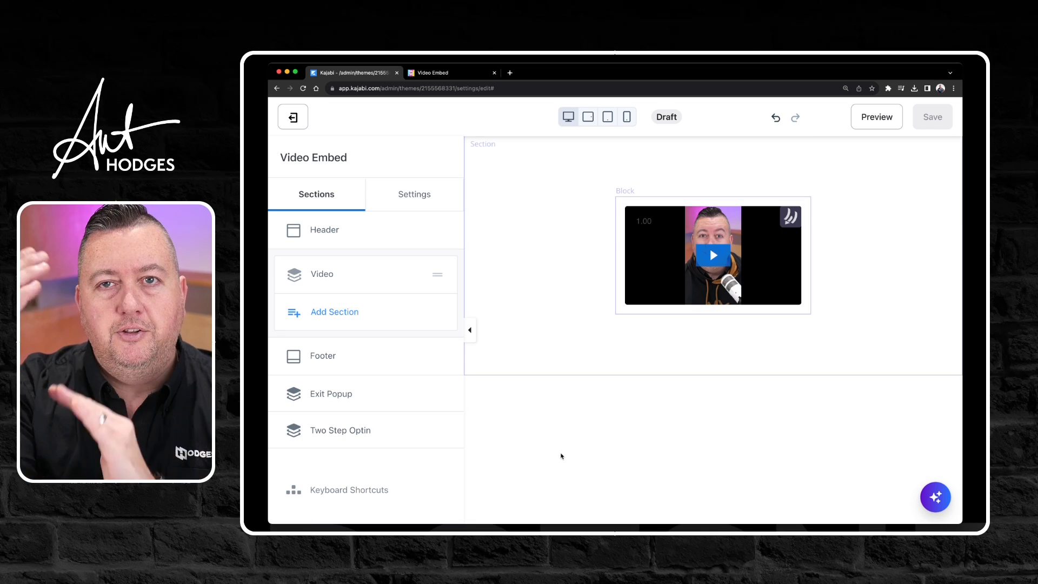
- Reopen the original video section's block settings and review its block and player settings
{"action": "left_click", "coordinate": [322, 274]}
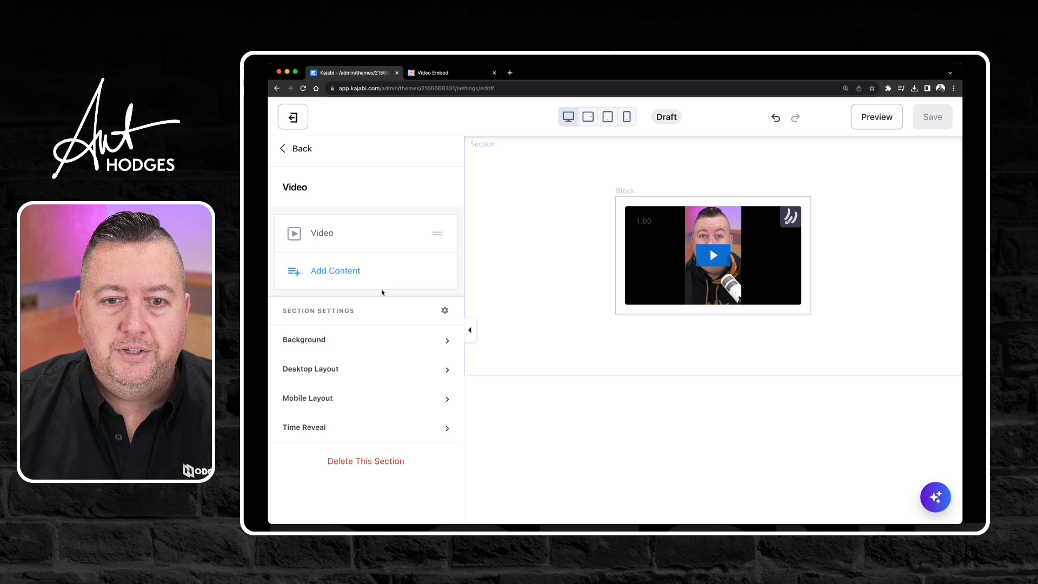
{"action": "left_click", "coordinate": [322, 232]}
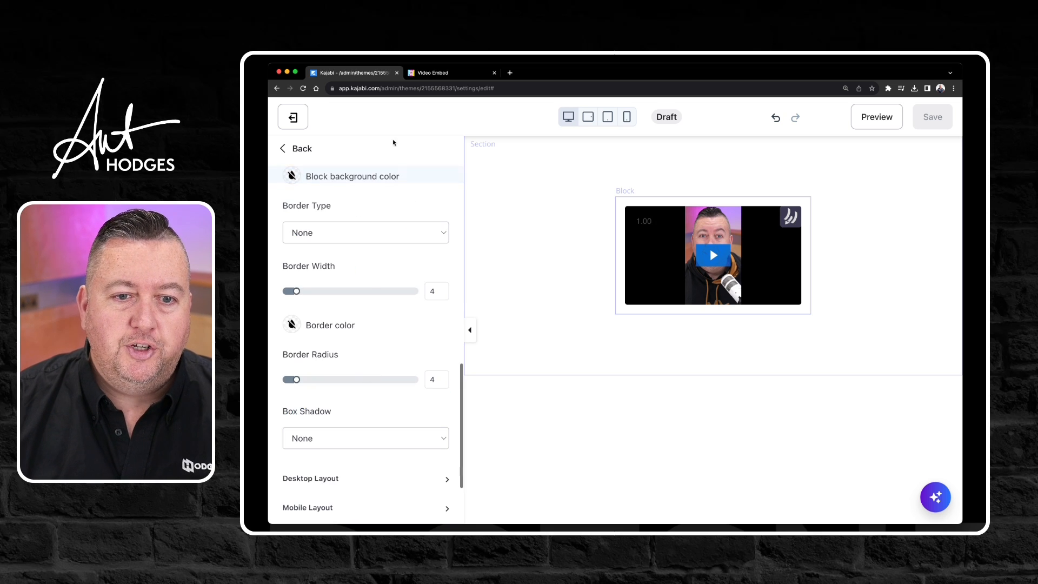
{"action": "left_click", "coordinate": [296, 148]}
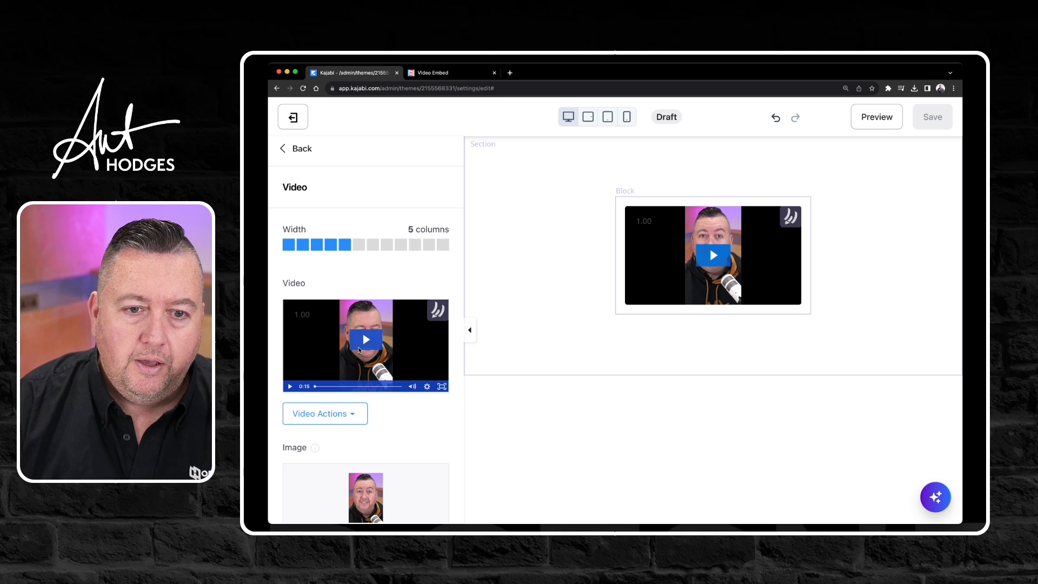
{"action": "scroll", "scroll_direction": "down", "scroll_amount": 3}
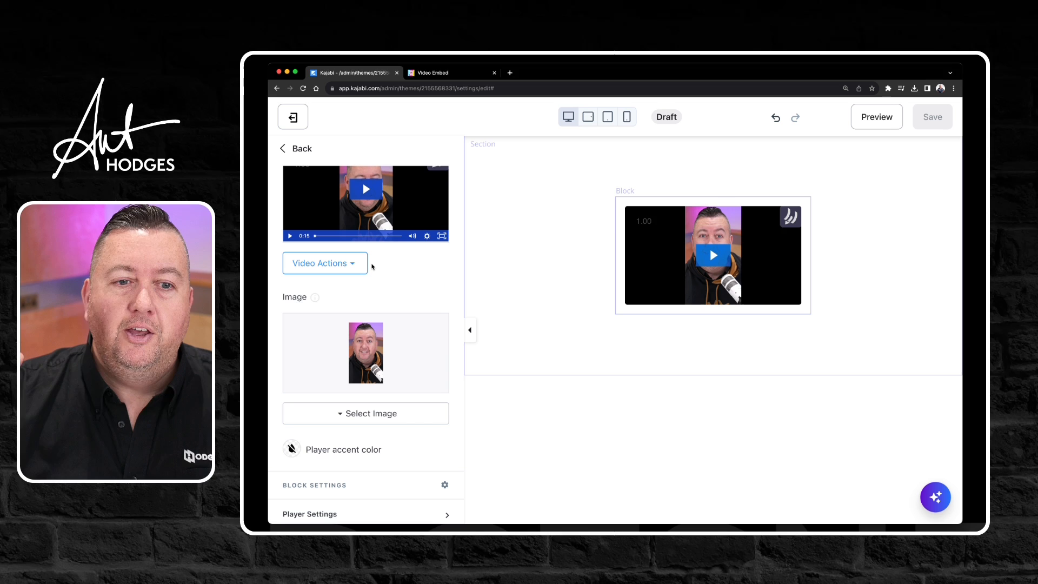
{"action": "scroll", "scroll_direction": "up", "scroll_amount": 3}
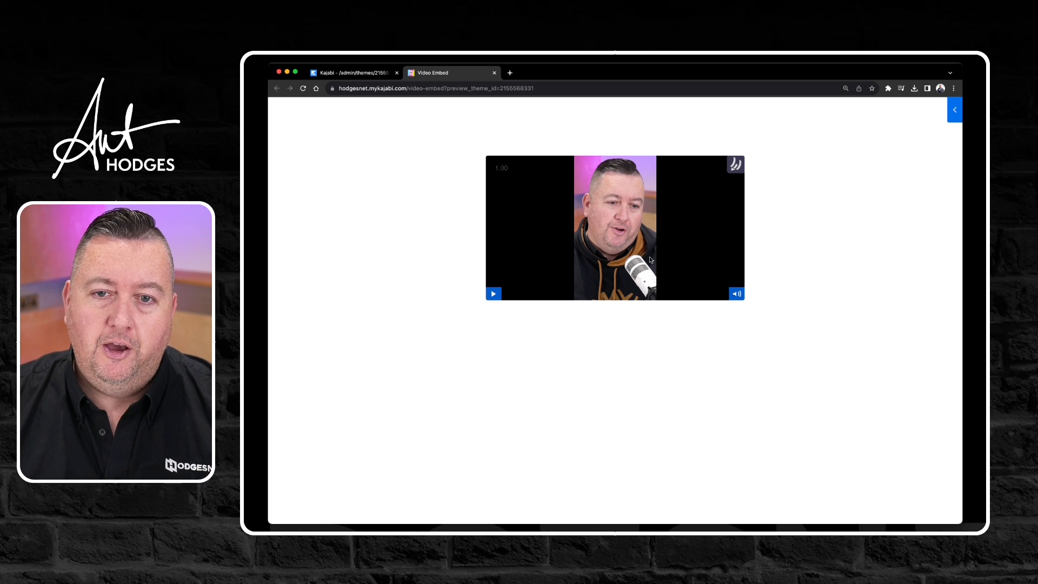
{"action": "mouse_move", "coordinate": [757, 236]}
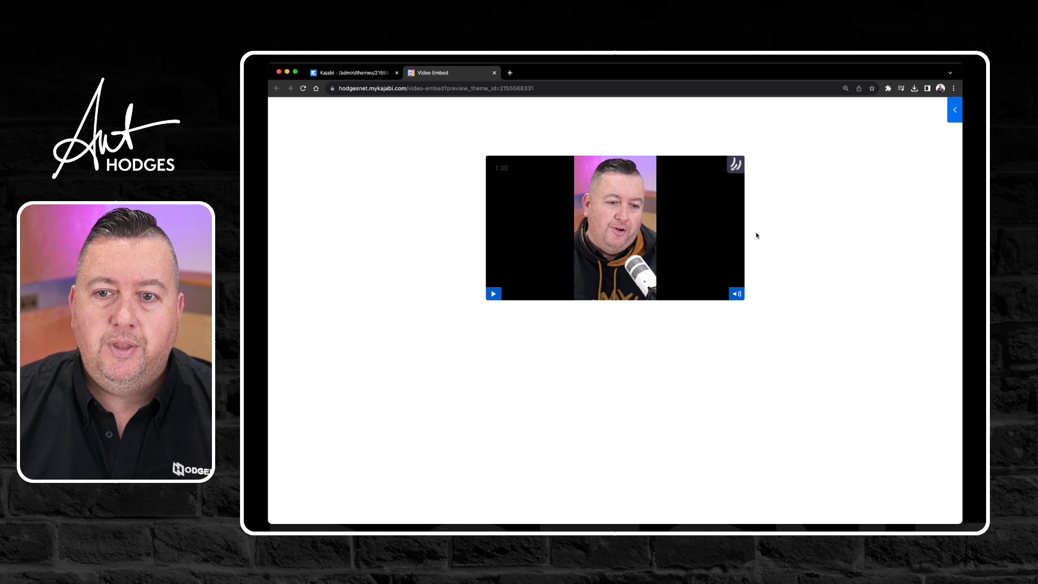
{"action": "mouse_move", "coordinate": [785, 234]}
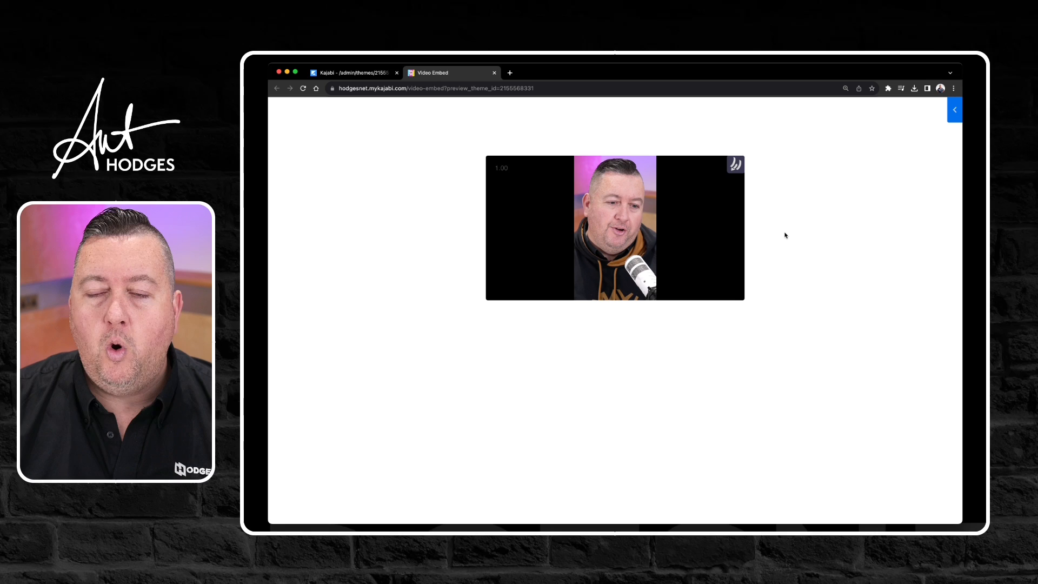
{"action": "mouse_move", "coordinate": [792, 392]}
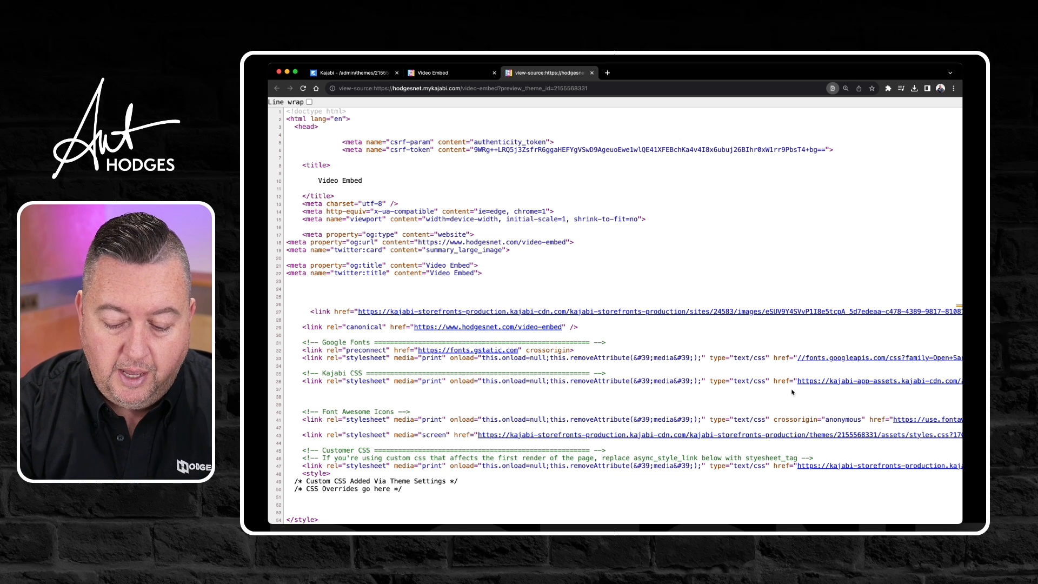
{"action": "scroll", "scroll_direction": "down", "scroll_amount": 3}
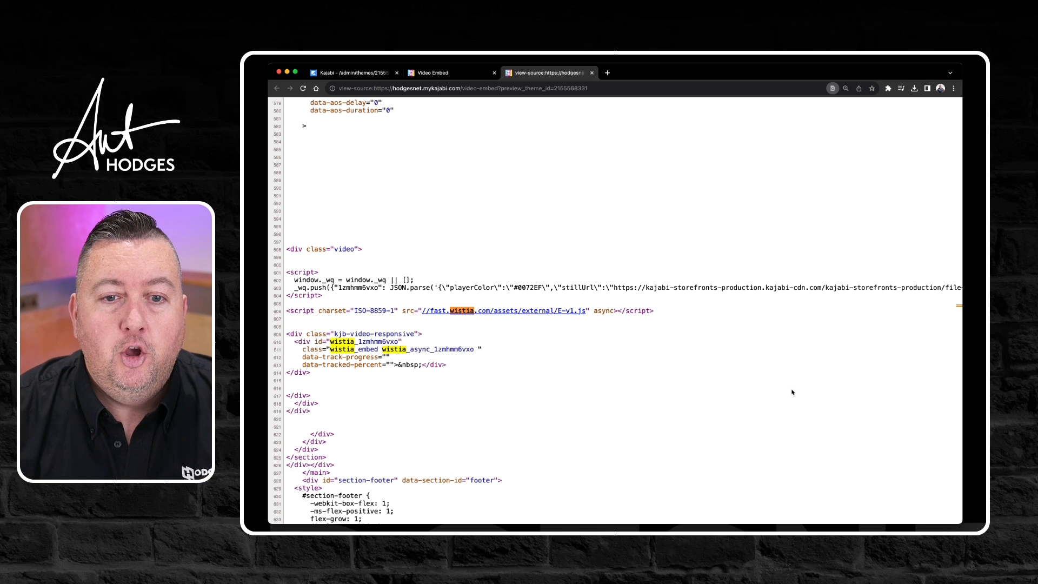
{"action": "mouse_move", "coordinate": [561, 346]}
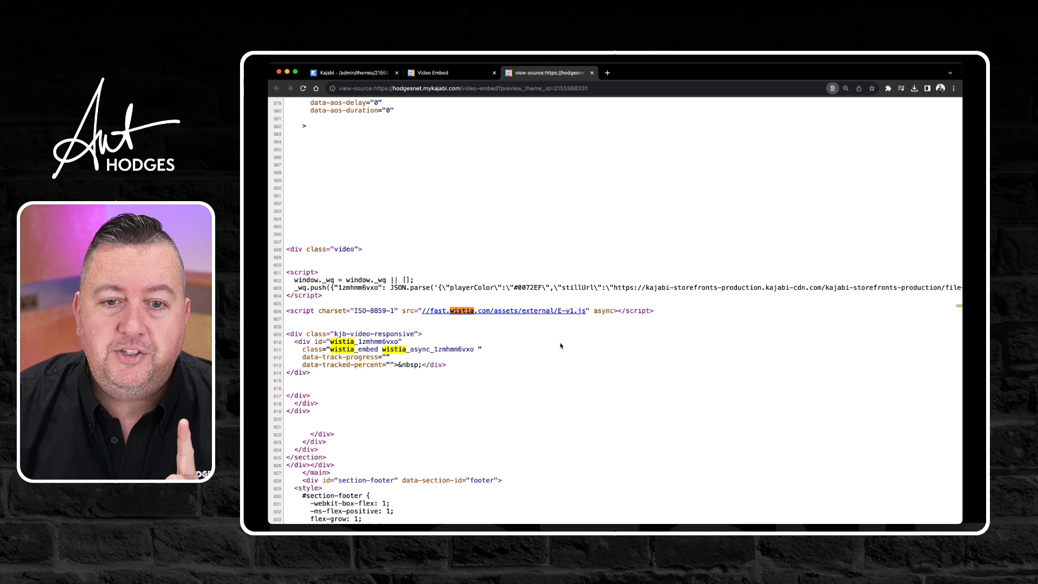
{"action": "scroll", "scroll_direction": "up", "scroll_amount": 3}
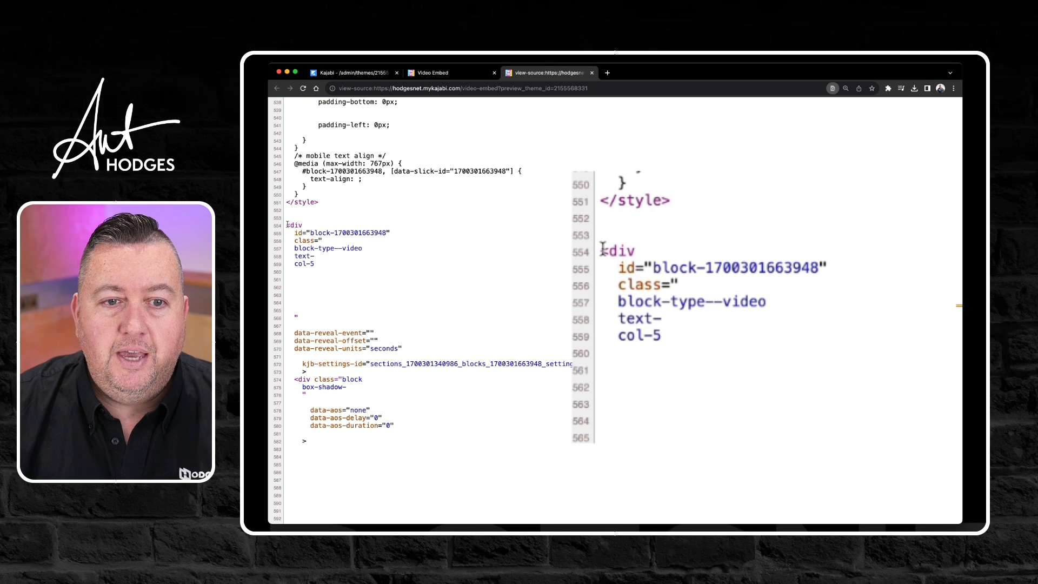
{"action": "mouse_move", "coordinate": [836, 275]}
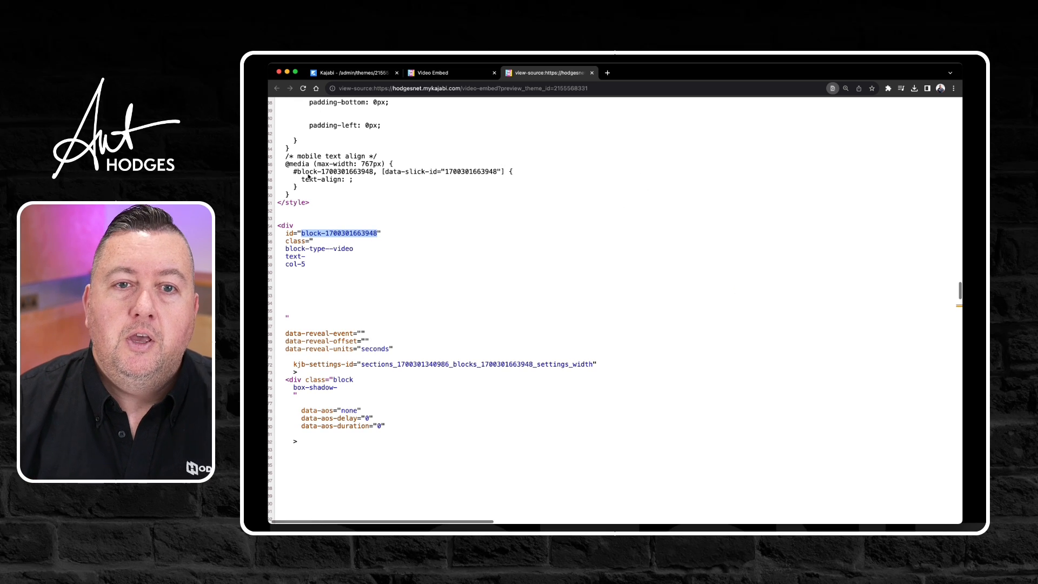
{"action": "left_click", "coordinate": [350, 72]}
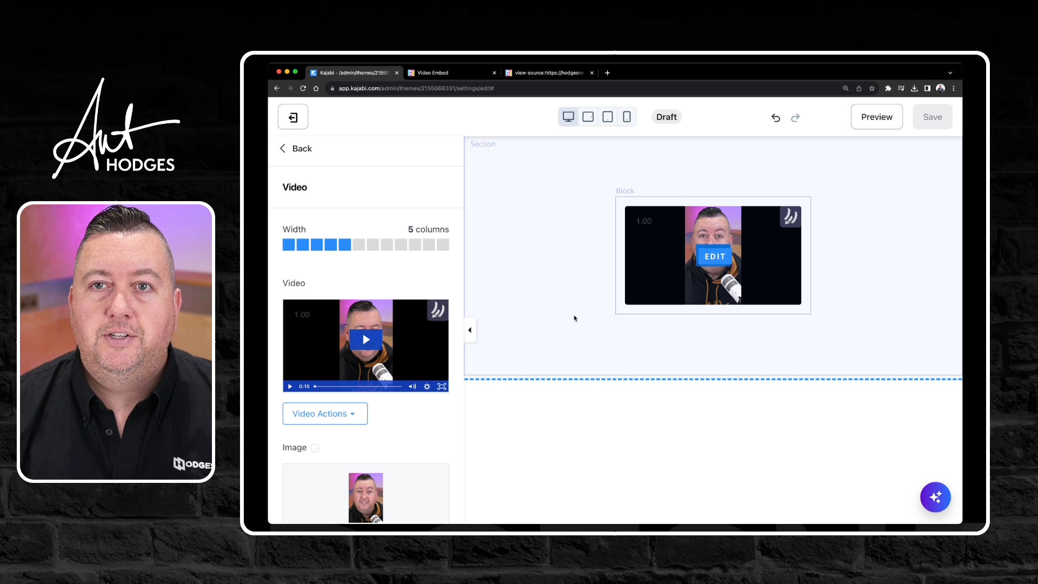
- Leave the block settings and open the page-wide Custom Code CSS box for editing
{"action": "left_click", "coordinate": [295, 149]}
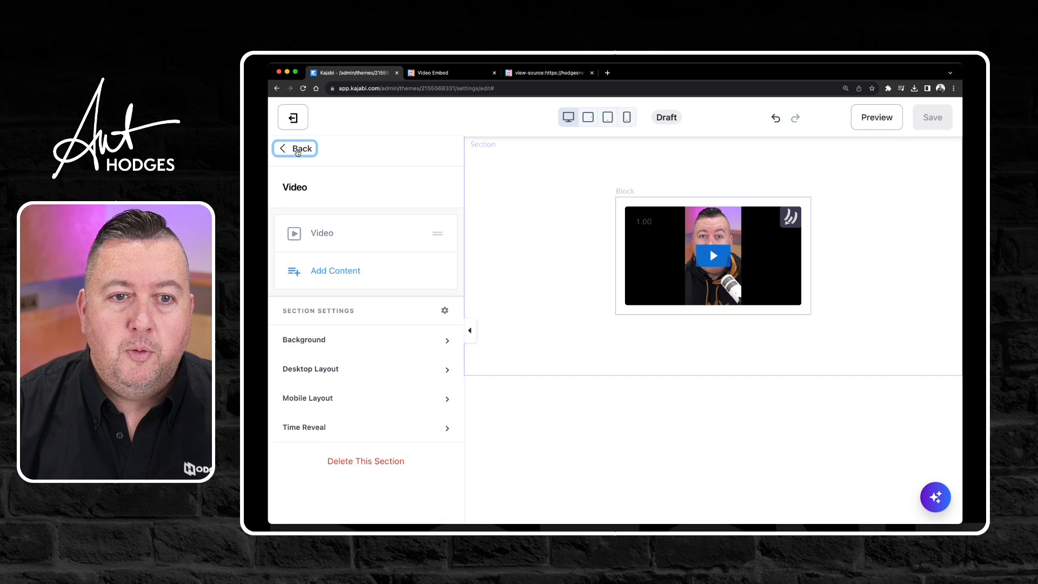
{"action": "left_click", "coordinate": [295, 148]}
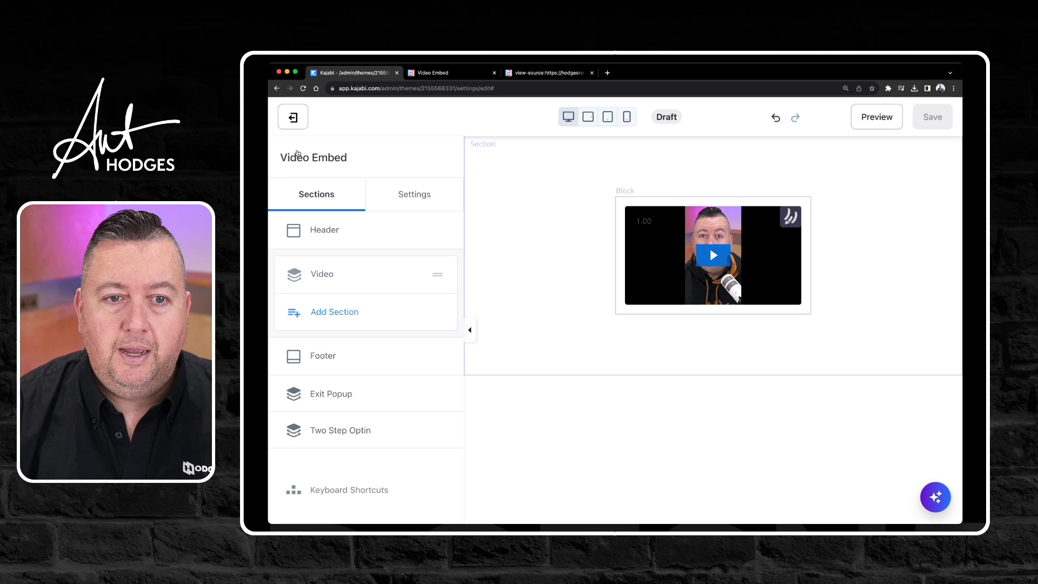
{"action": "left_click", "coordinate": [414, 194]}
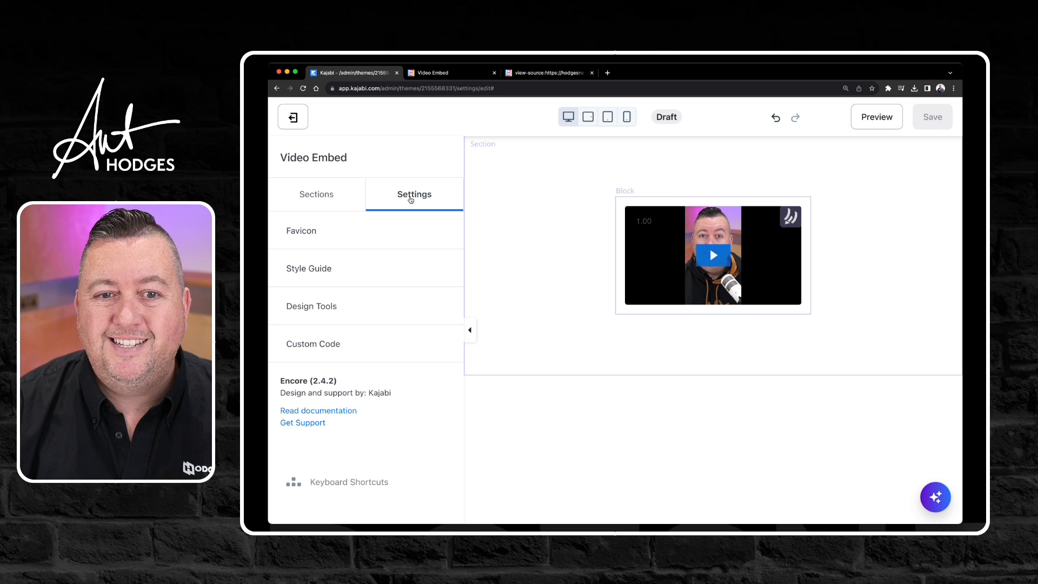
{"action": "left_click", "coordinate": [313, 344]}
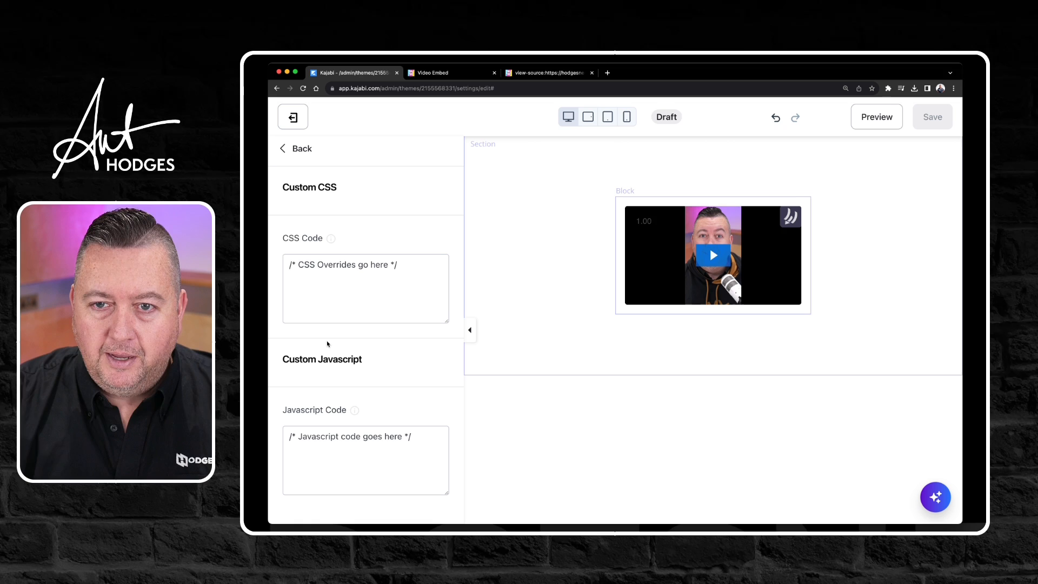
{"action": "left_click", "coordinate": [712, 255]}
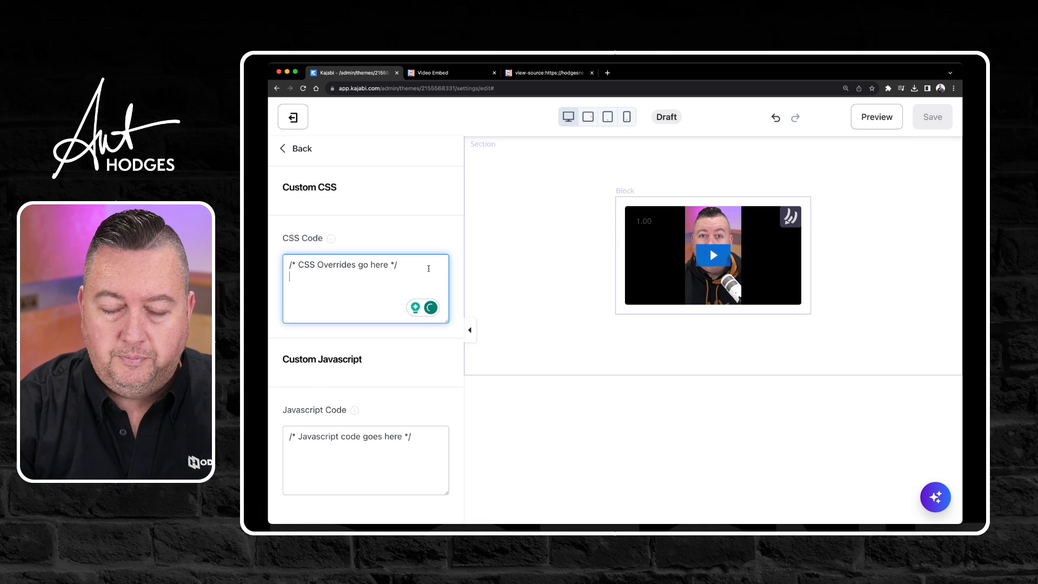
- Paste the #YOURBLOCKID .kjb-video-responsive portrait CSS template into the CSS Code box
{"action": "type", "text": "#YOURBLOCKID .kjb-video-responsive {"}
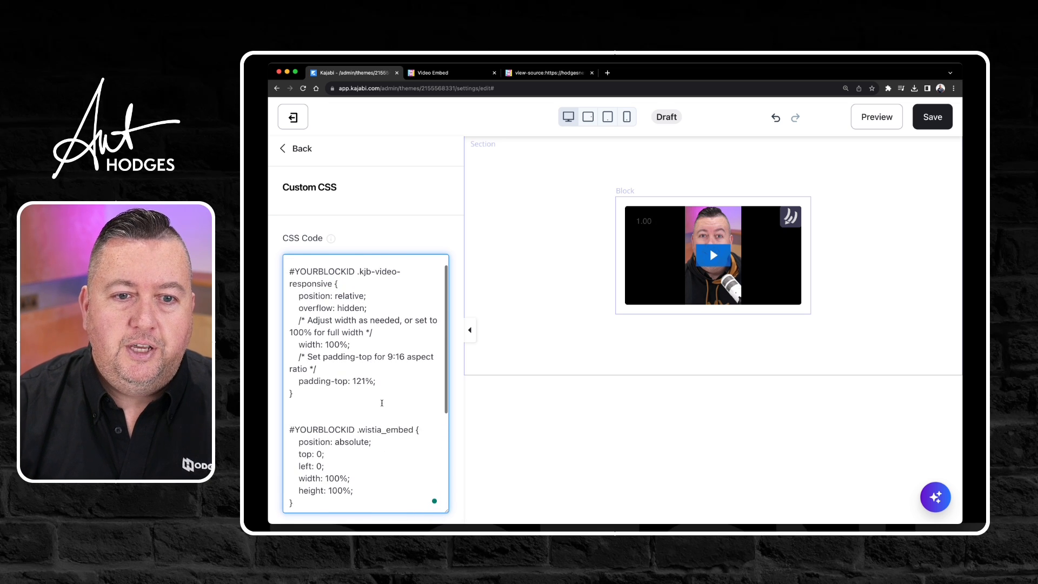
{"action": "scroll", "scroll_direction": "up", "scroll_amount": 3}
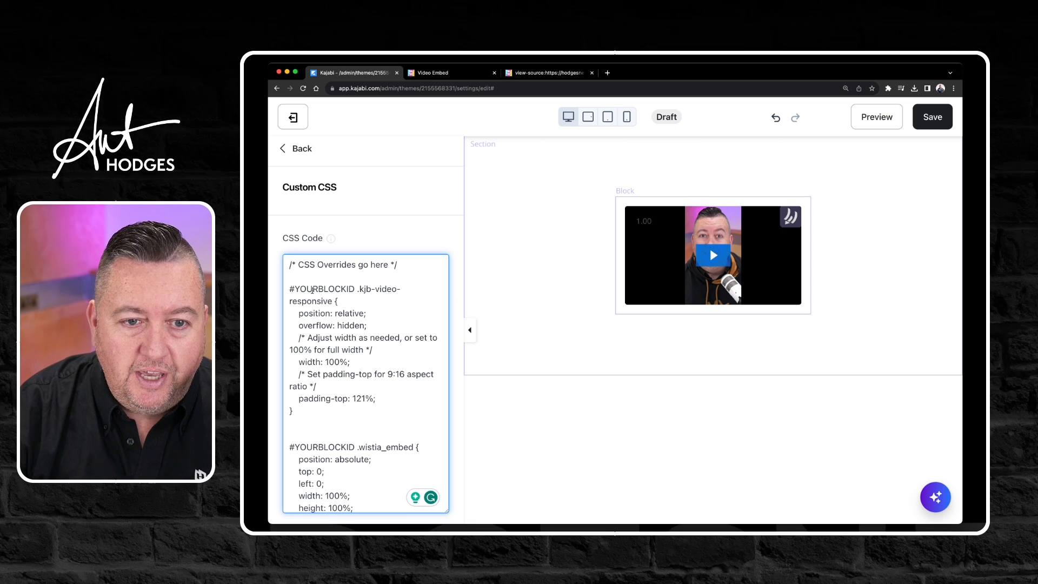
{"action": "double_click", "coordinate": [323, 289]}
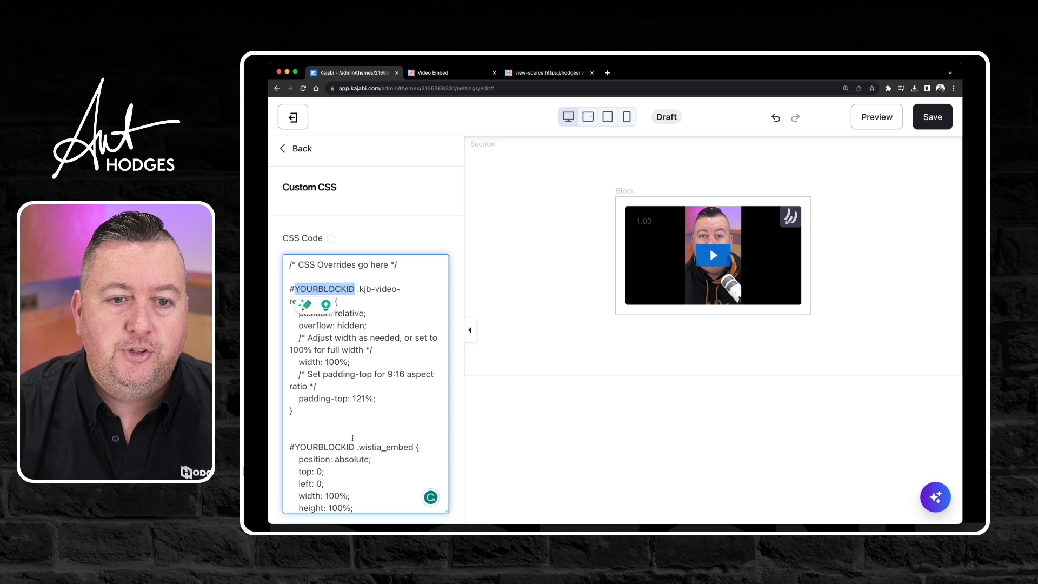
{"action": "scroll", "scroll_direction": "down", "scroll_amount": 3}
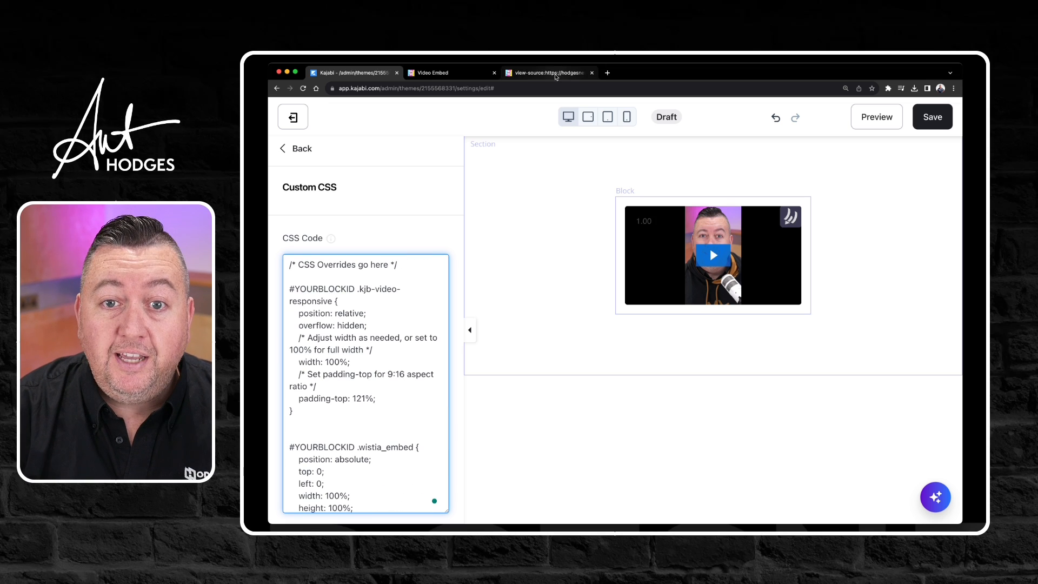
{"action": "left_click", "coordinate": [549, 72]}
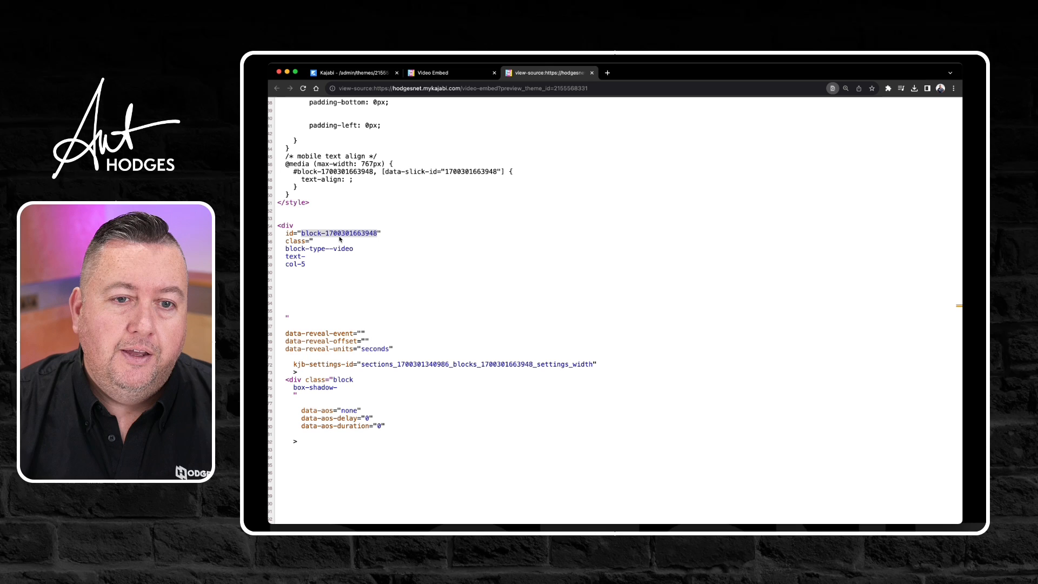
{"action": "mouse_move", "coordinate": [367, 255]}
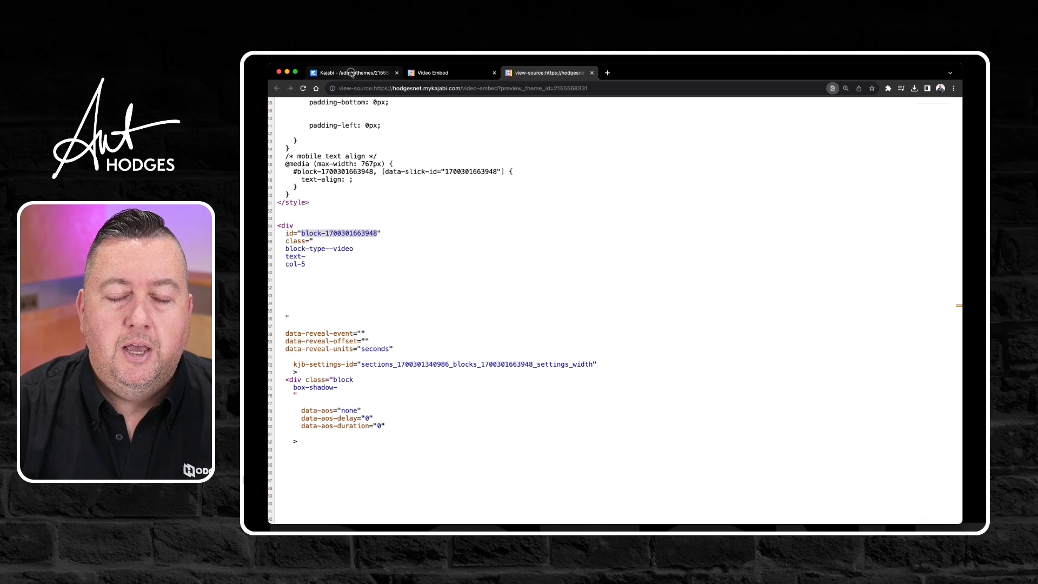
{"action": "left_click", "coordinate": [354, 73]}
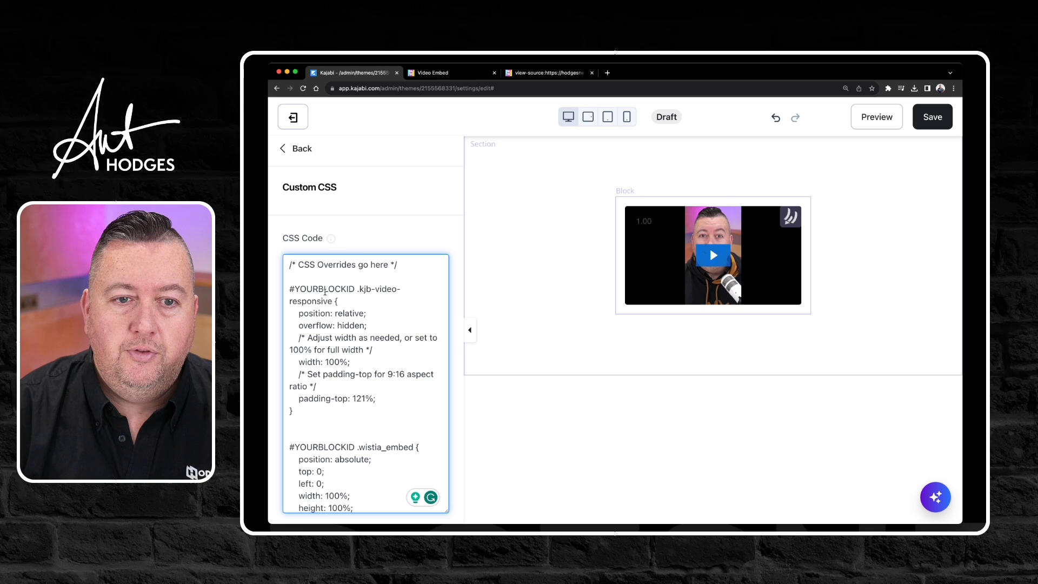
{"action": "double_click", "coordinate": [324, 289]}
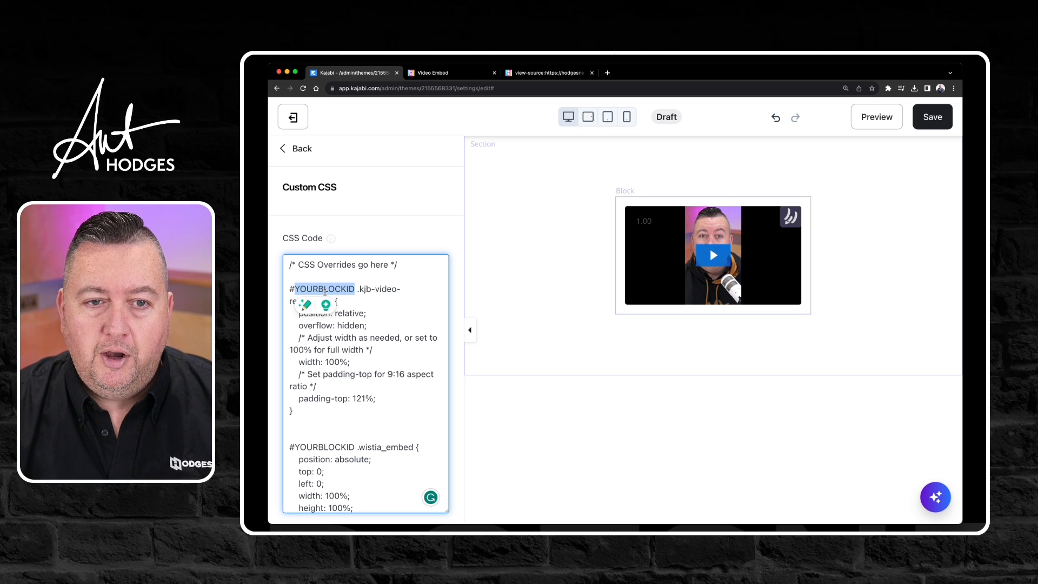
{"action": "type", "text": "block-1700301663948"}
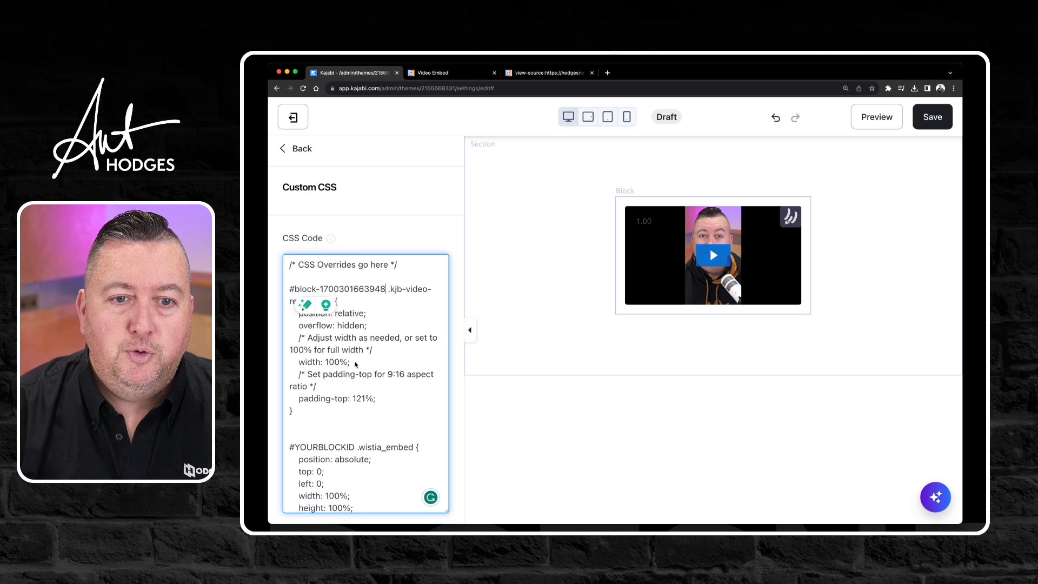
{"action": "scroll", "scroll_direction": "down", "scroll_amount": 3}
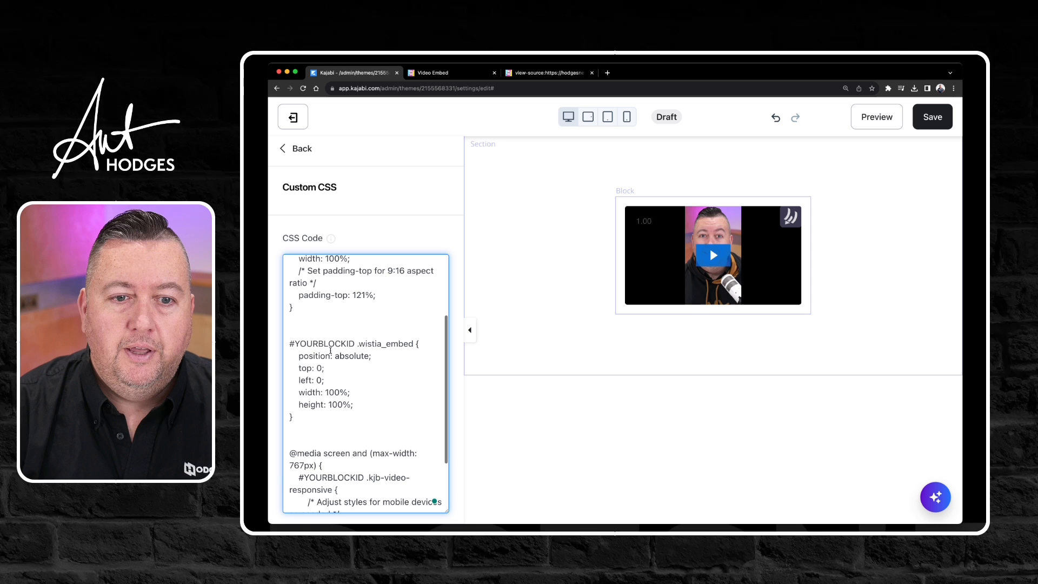
{"action": "double_click", "coordinate": [323, 343]}
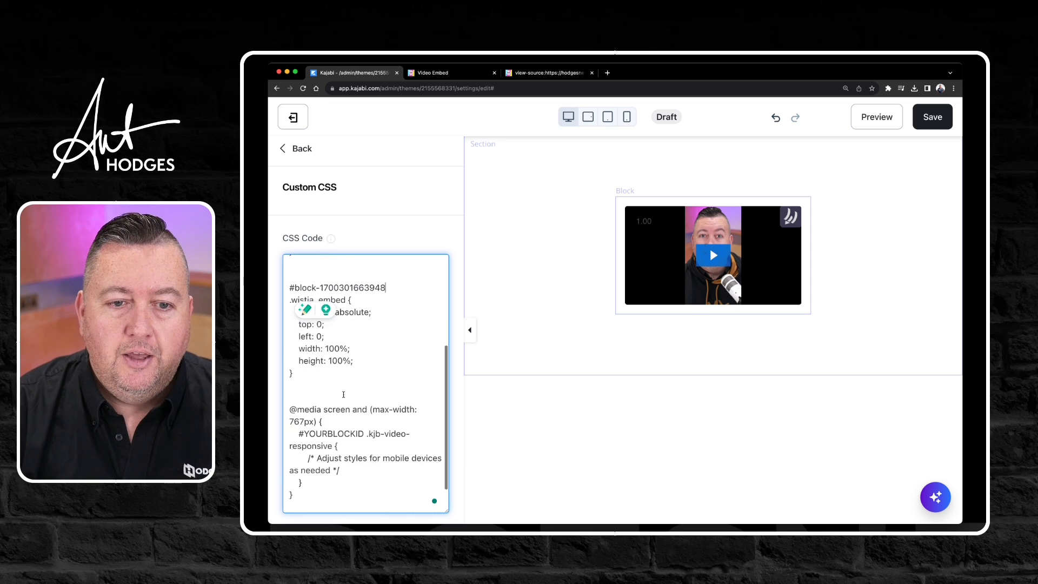
{"action": "double_click", "coordinate": [332, 406]}
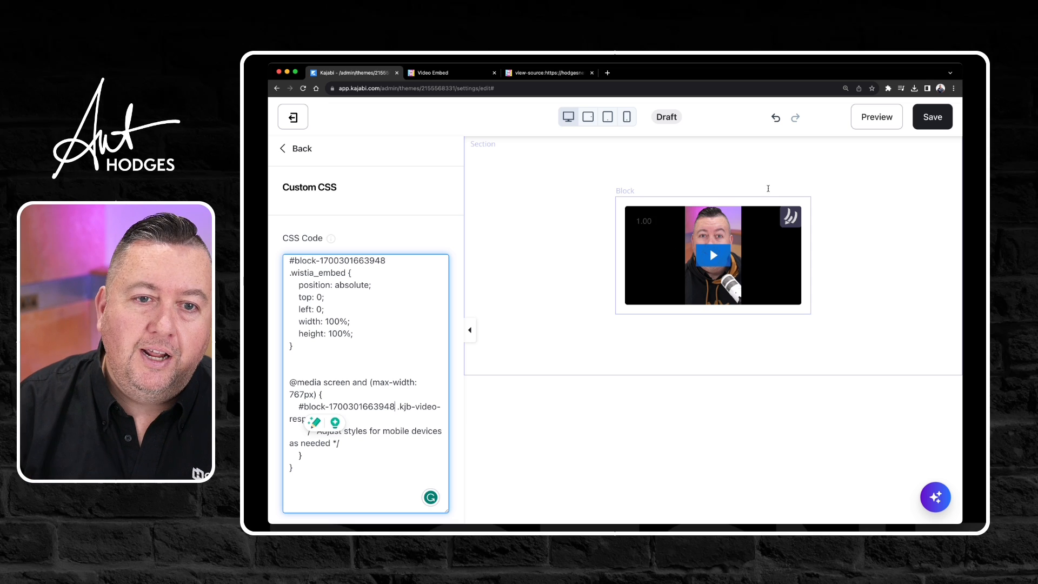
{"action": "left_click", "coordinate": [933, 117]}
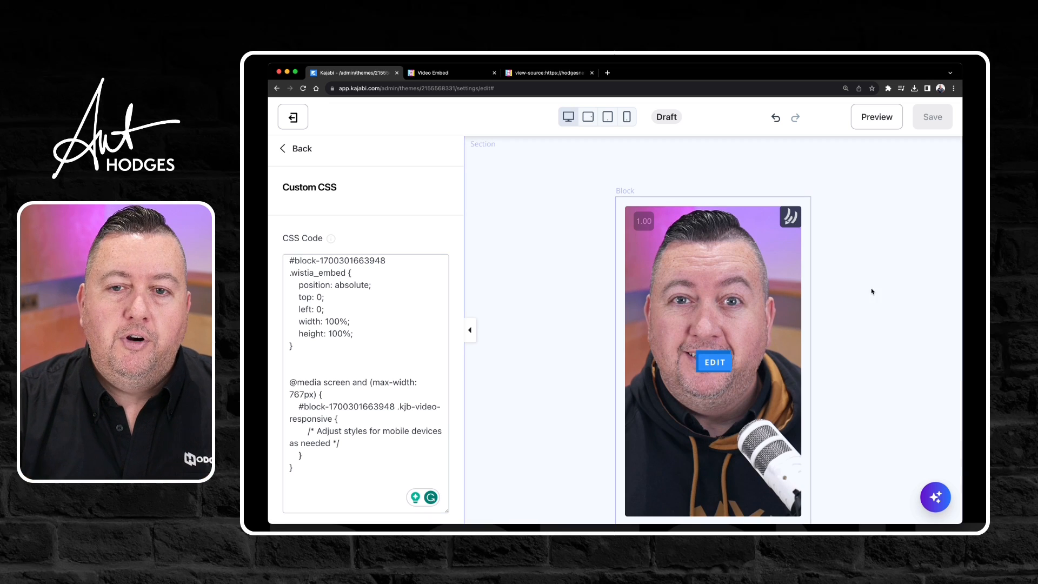
- Scroll the editor preview to see the now-portrait video block
{"action": "scroll", "scroll_direction": "up", "scroll_amount": 3}
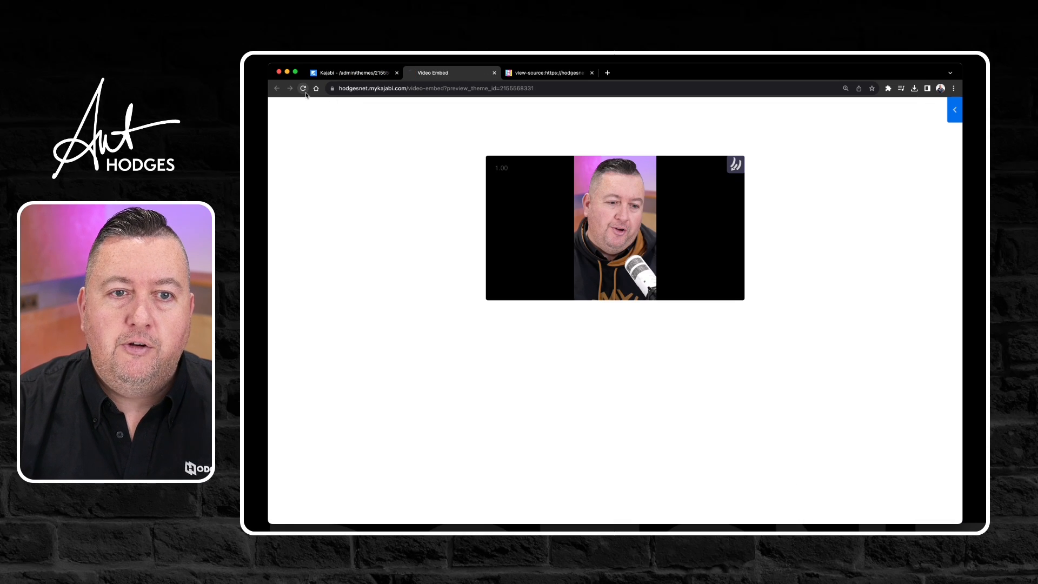
- Reload the live Video Embed page, play the portrait video, then return to the Kajabi editor
{"action": "left_click", "coordinate": [303, 88]}
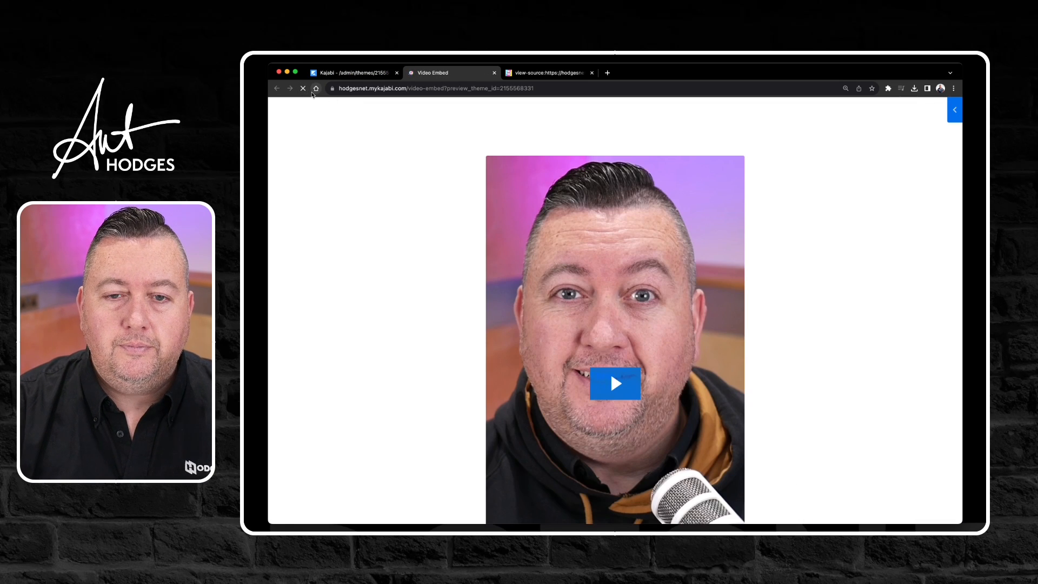
{"action": "left_click", "coordinate": [303, 88]}
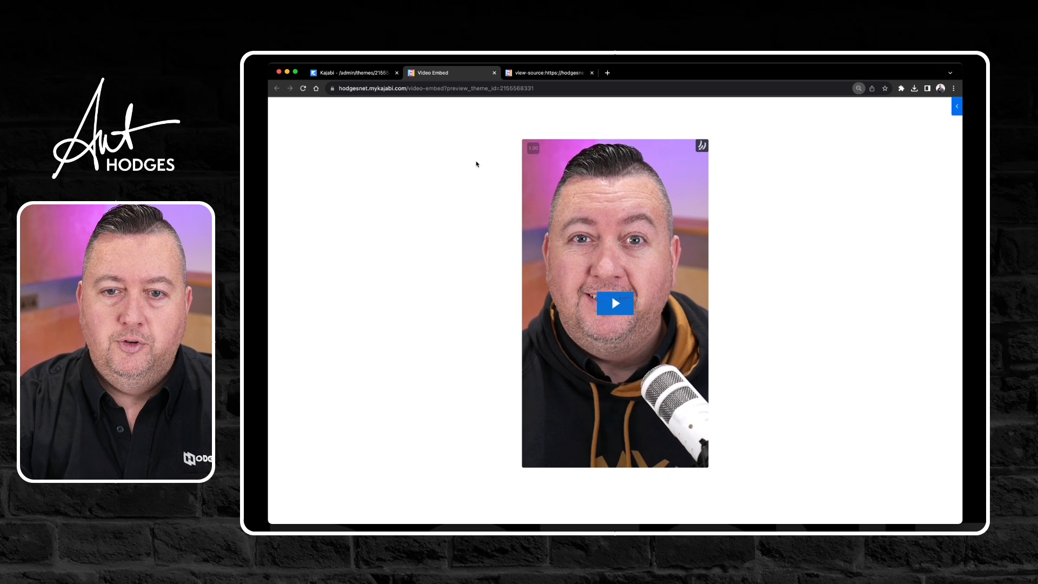
{"action": "left_click", "coordinate": [614, 303]}
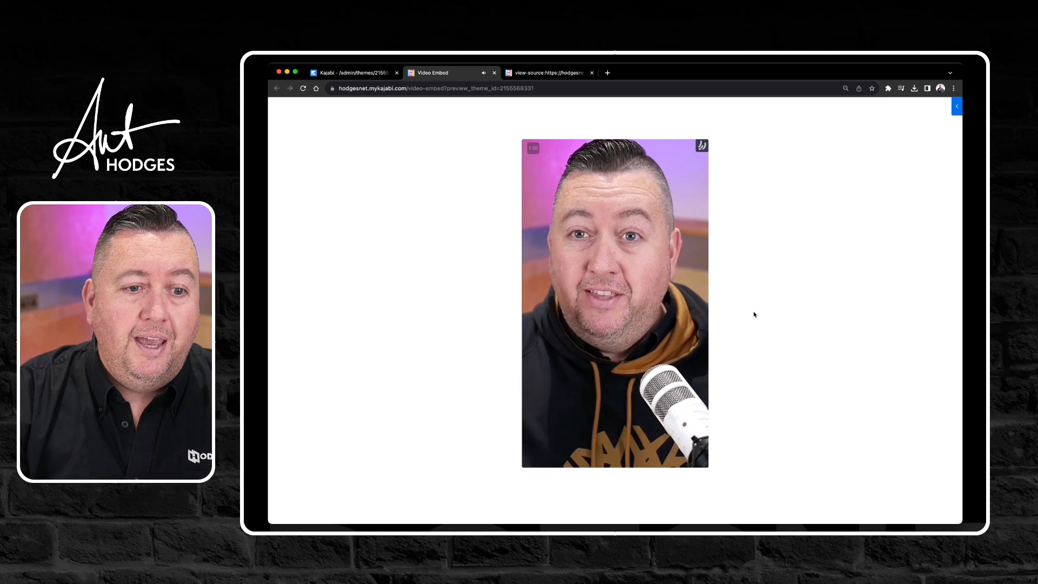
{"action": "left_click", "coordinate": [615, 303]}
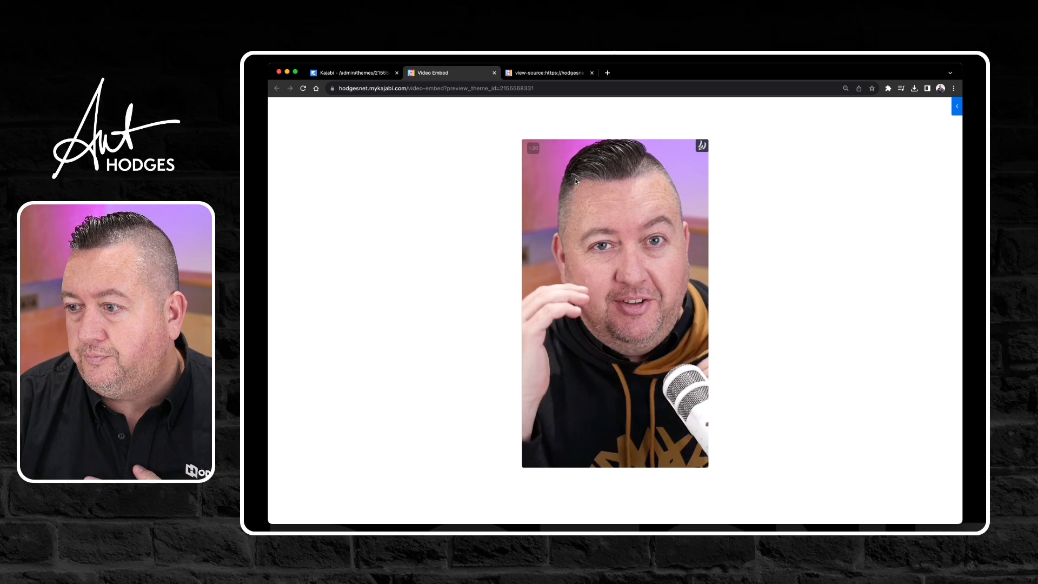
{"action": "left_click", "coordinate": [355, 72]}
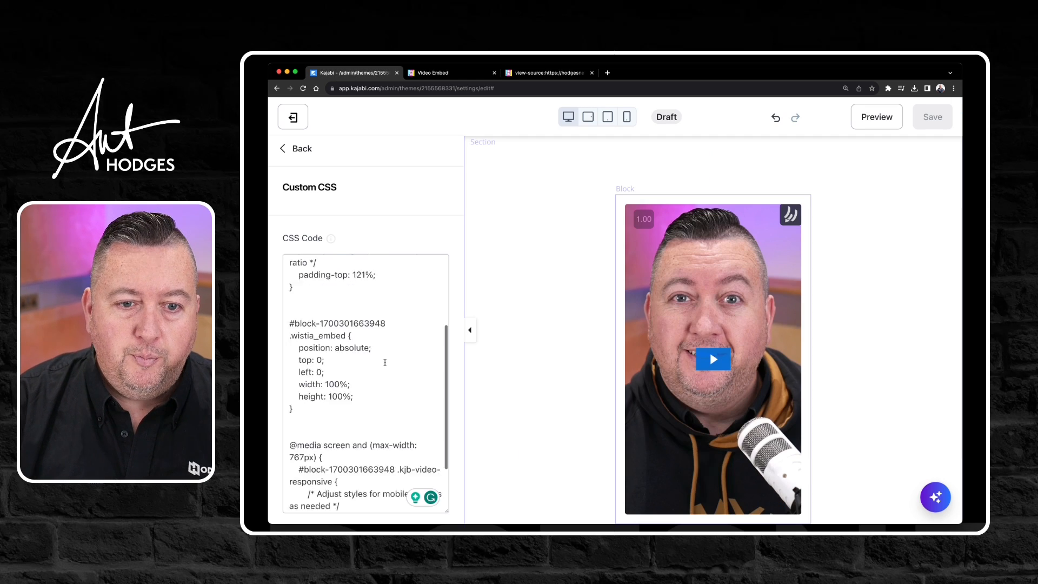
{"action": "scroll", "scroll_direction": "up", "scroll_amount": 3}
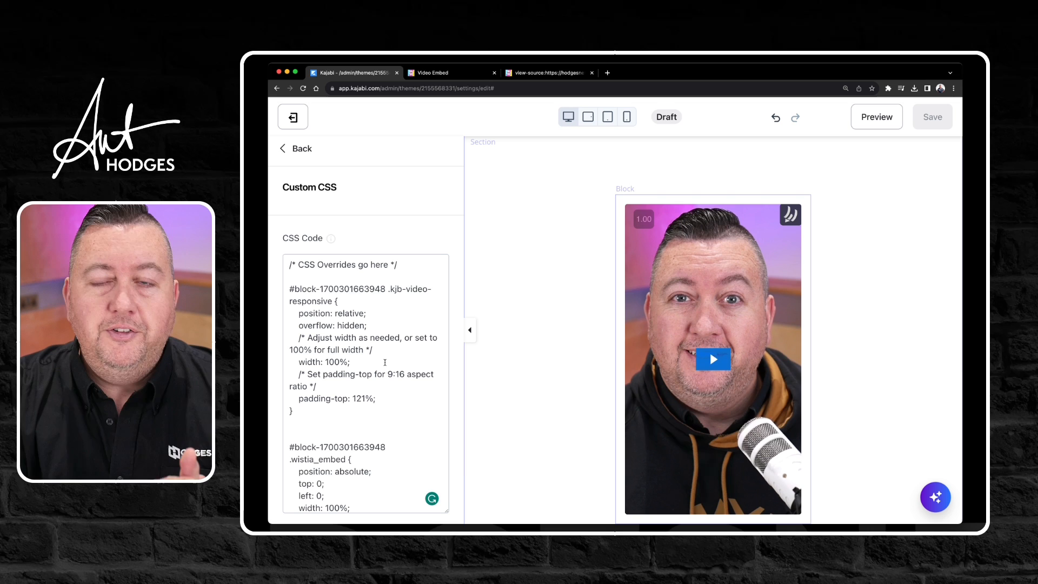